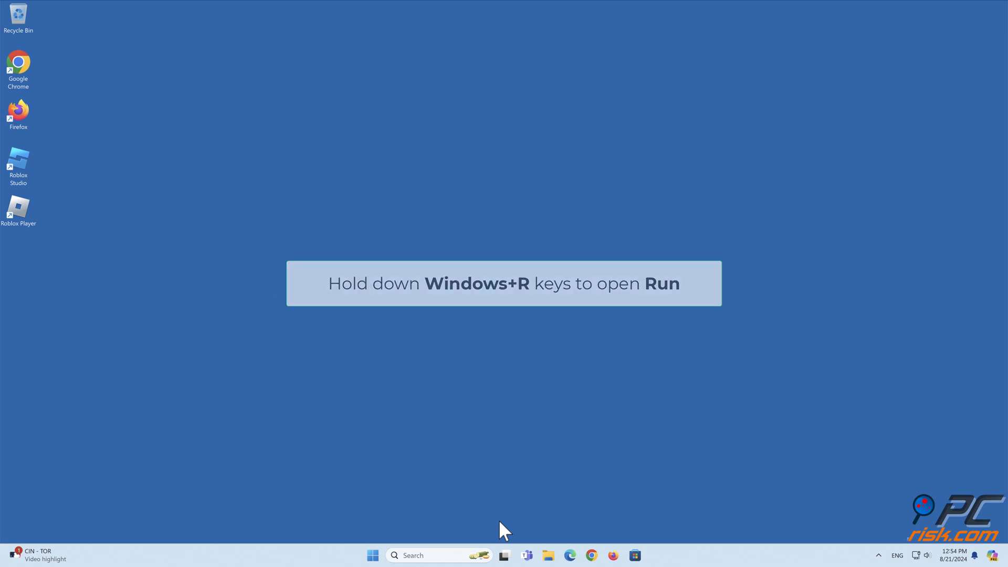
- Run ncpa.cpl from the Run dialog to bring up the Network Connections window
key(win+r)
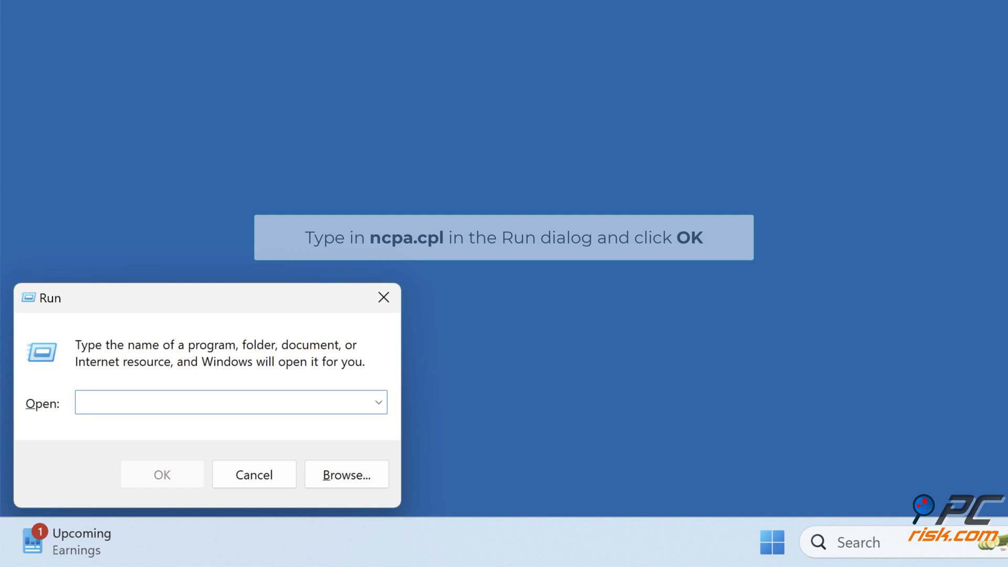
text(ncpa.)
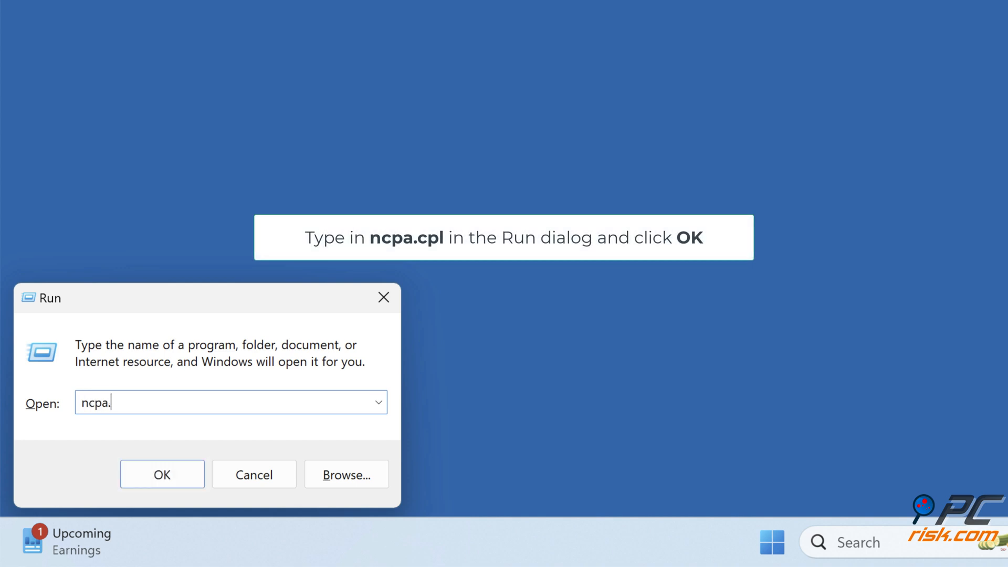
text(cpl)
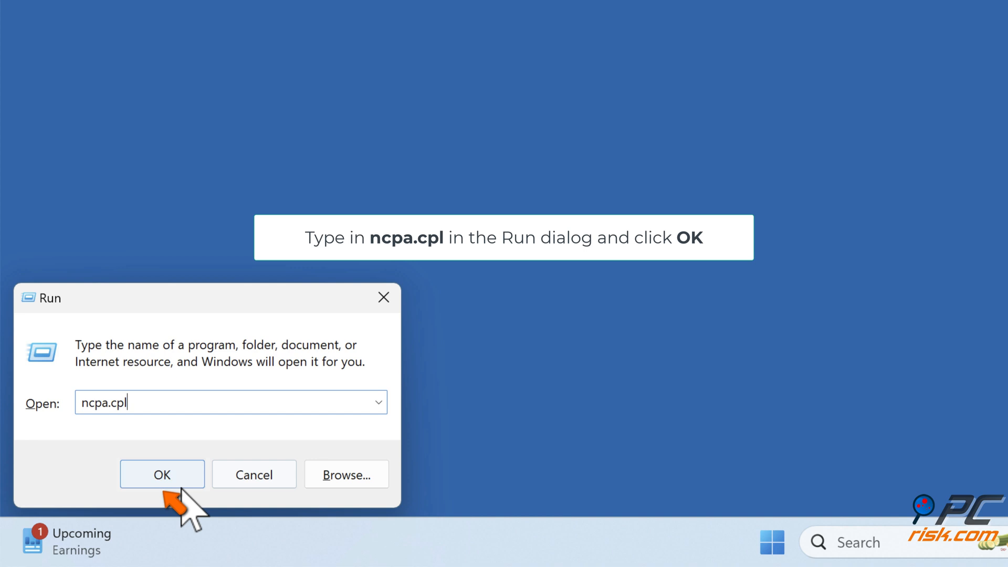
click(162, 474)
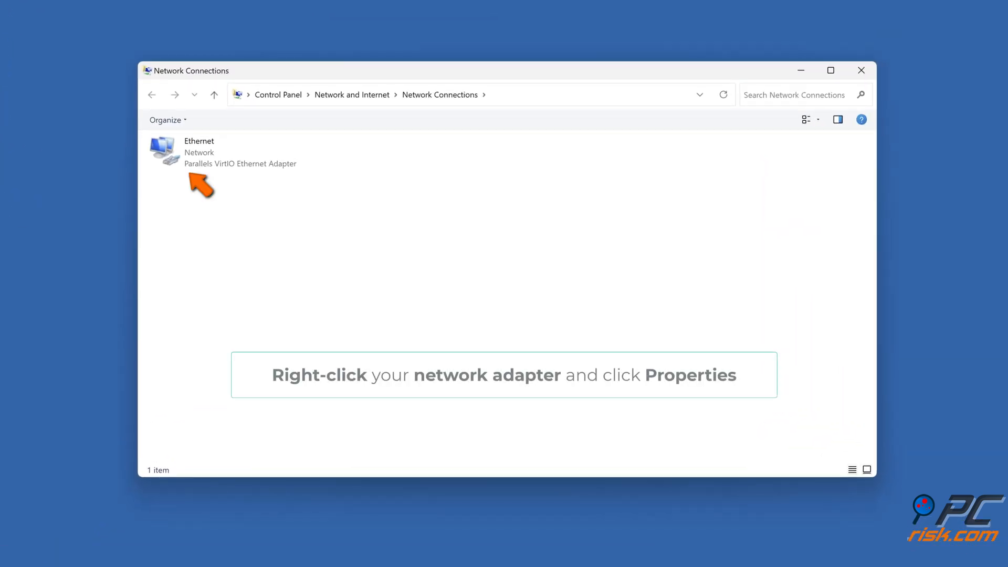
- From the Ethernet adapter's properties, bring up the Internet Protocol Version 4 (TCP/IPv4) properties
click(228, 151)
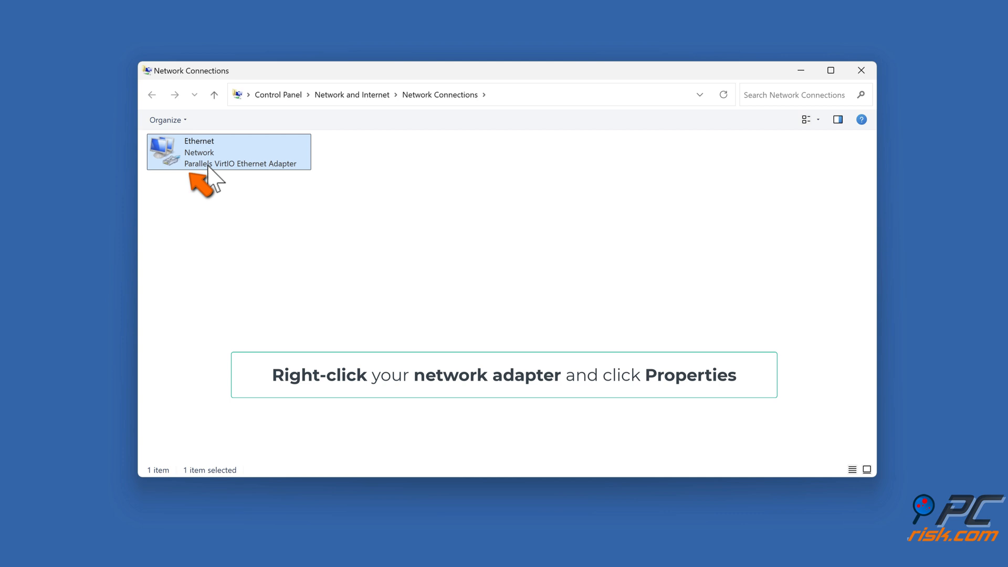
right_click(227, 152)
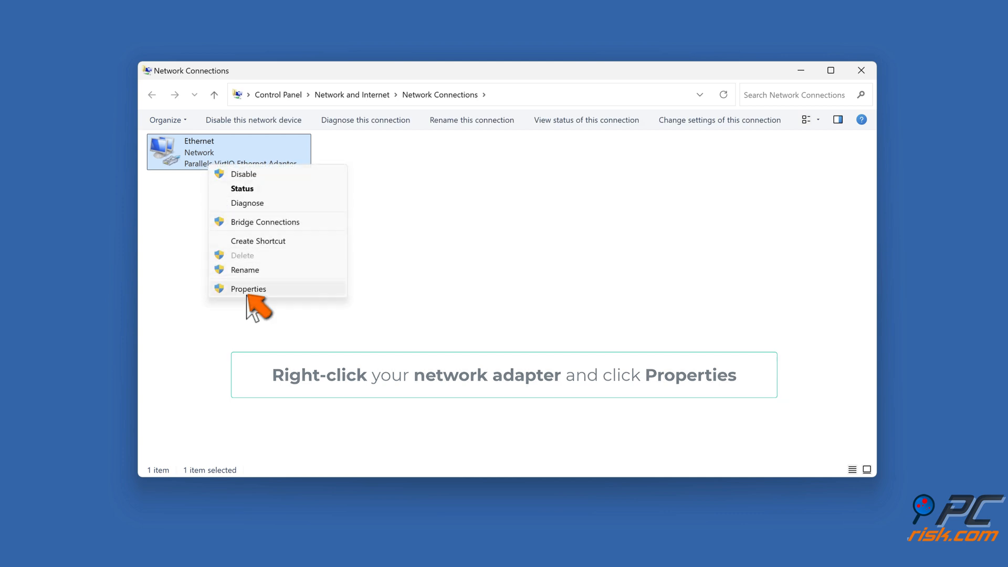
click(248, 288)
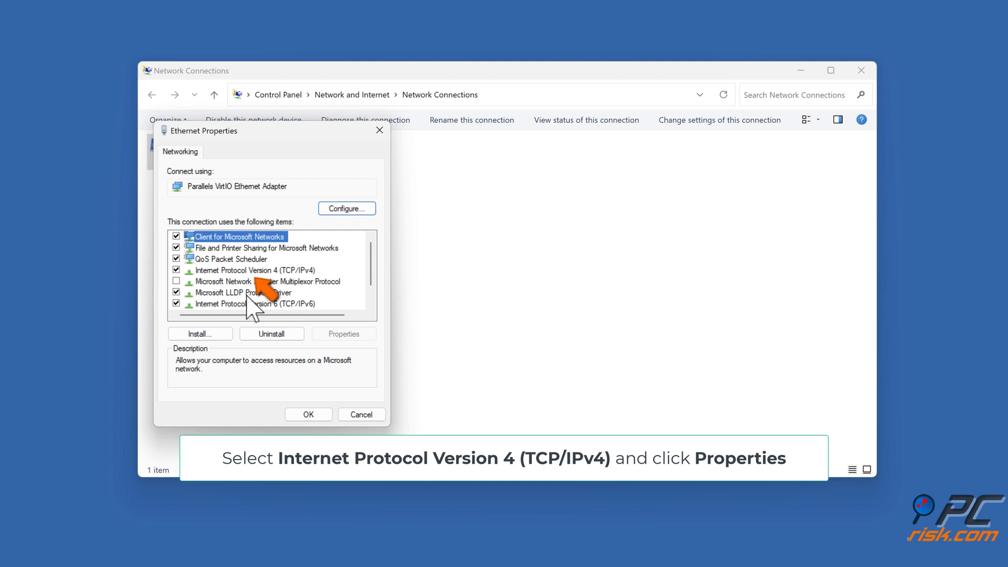
click(256, 270)
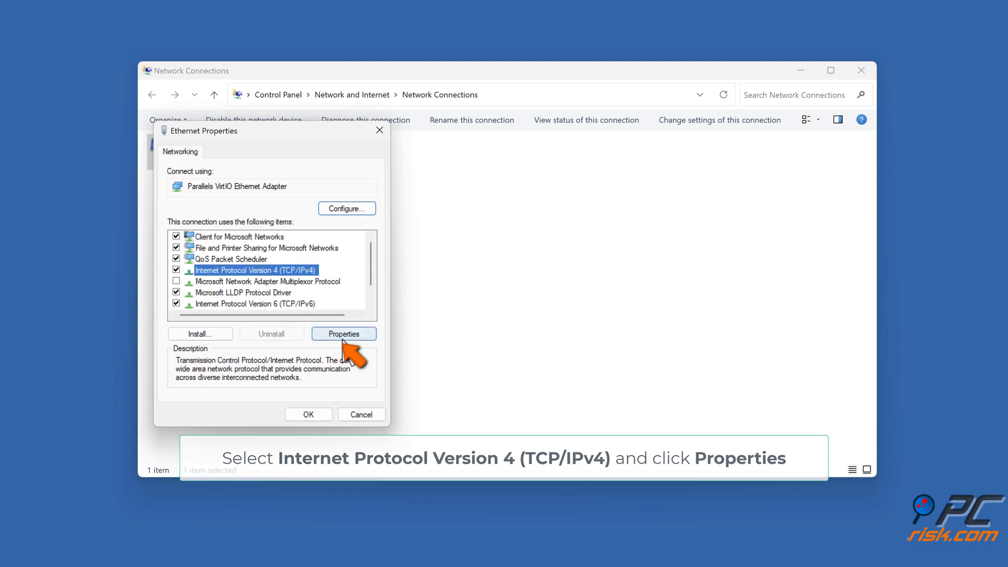
click(343, 333)
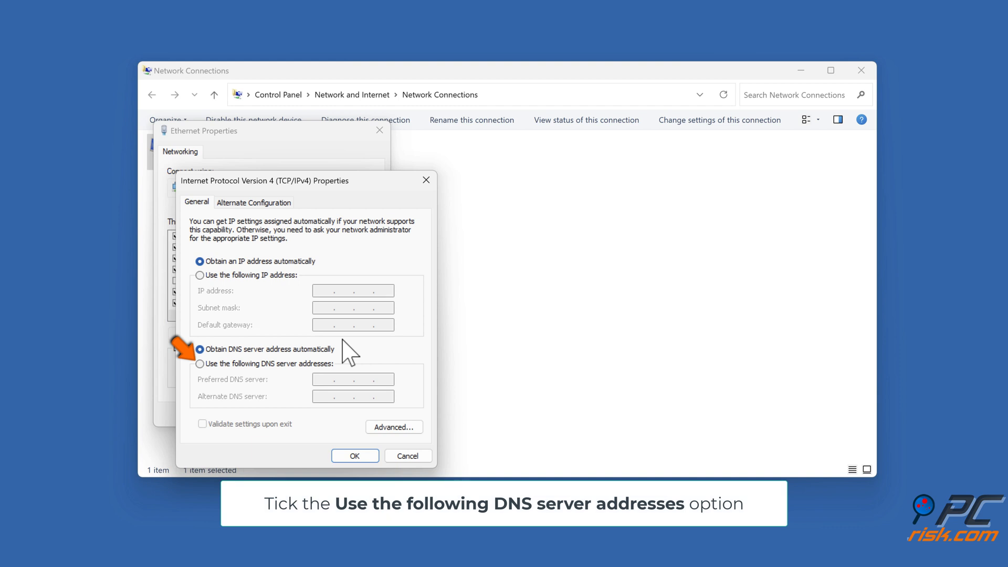
- Switch to manual DNS with 1.1.1.1 as preferred and 1.0.0.1 as alternate server
click(200, 363)
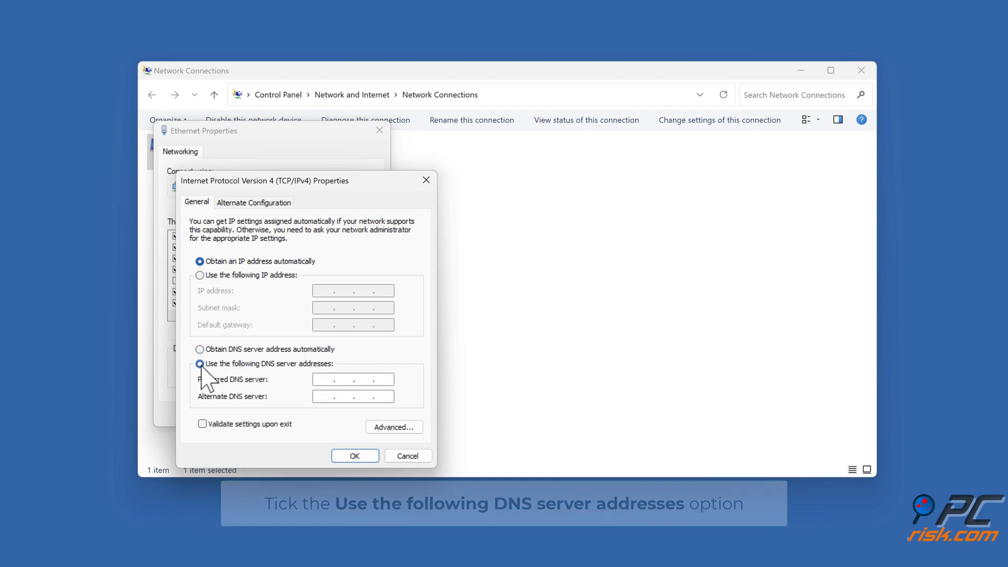
click(200, 363)
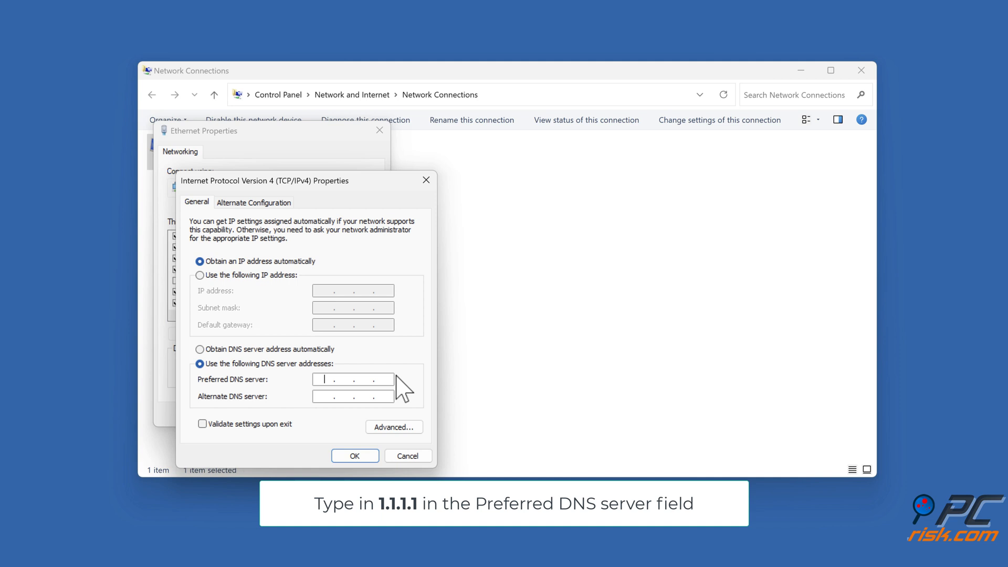
text(1.1.1.1)
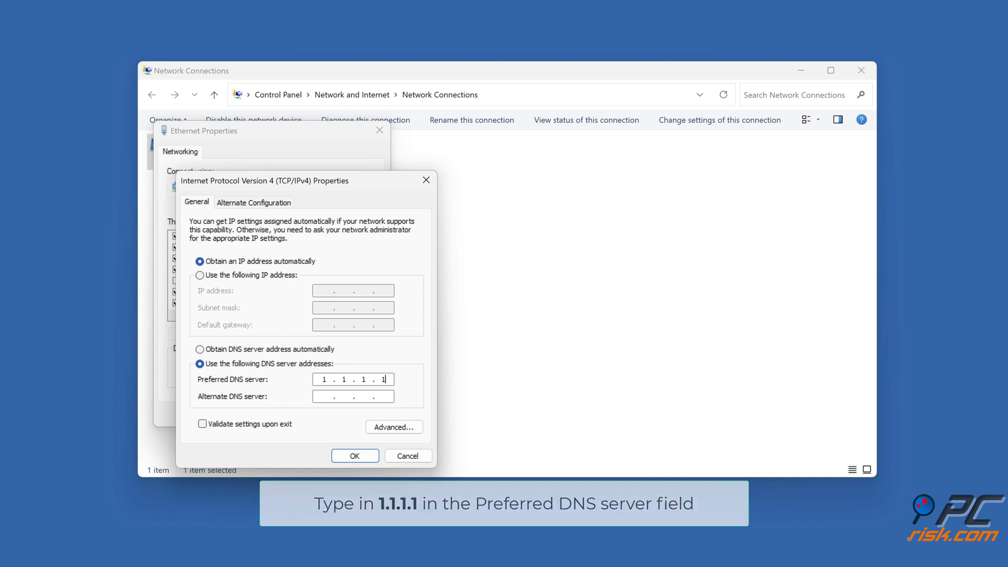
click(353, 396)
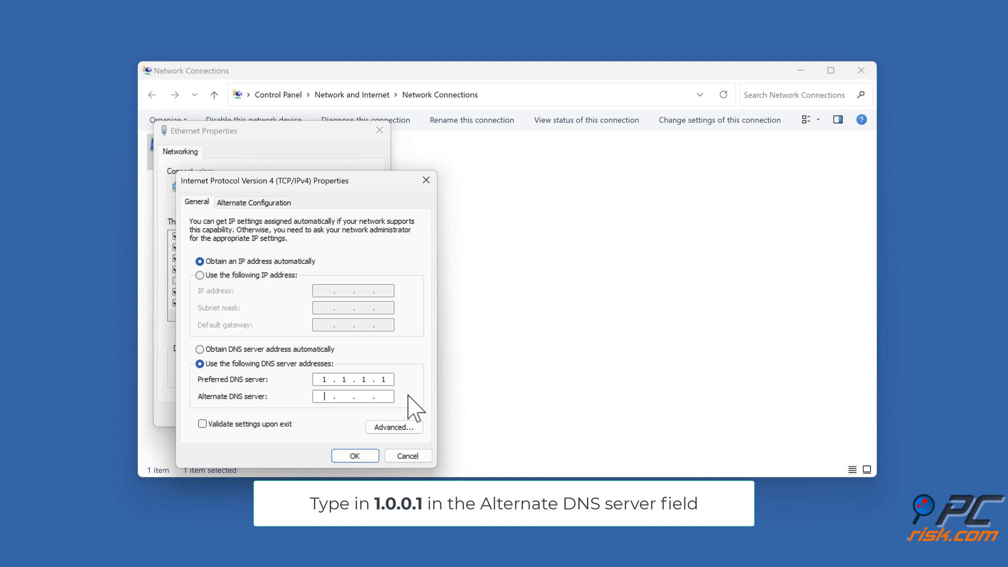
text(1.0.0.)
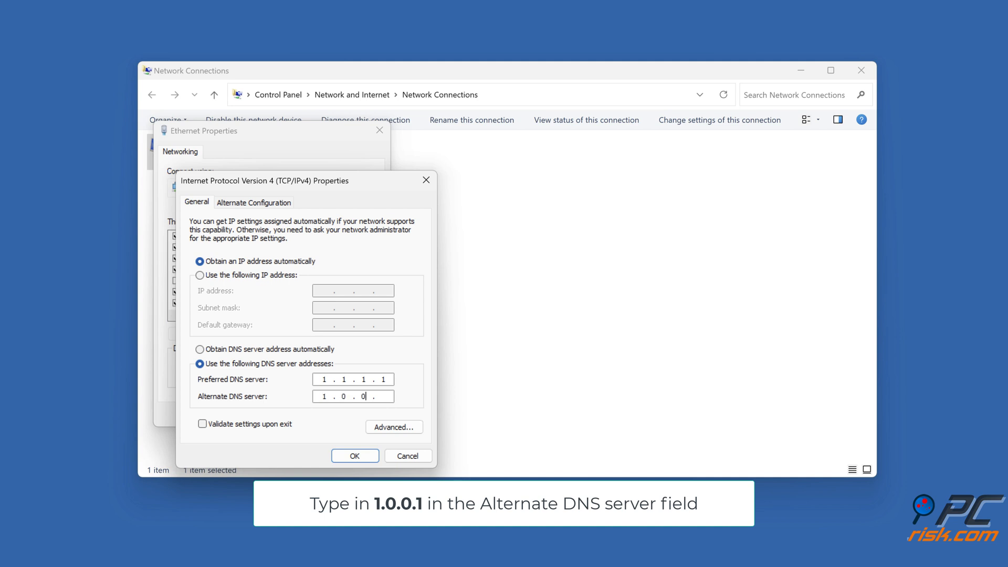
text(1)
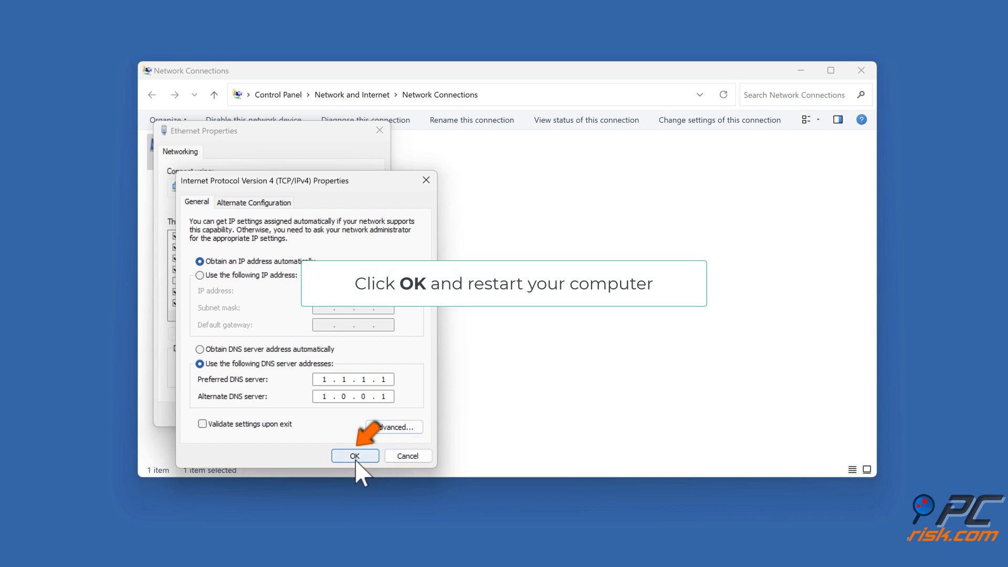
- Save the DNS settings and close the Ethernet Properties and Network Connections windows
click(355, 456)
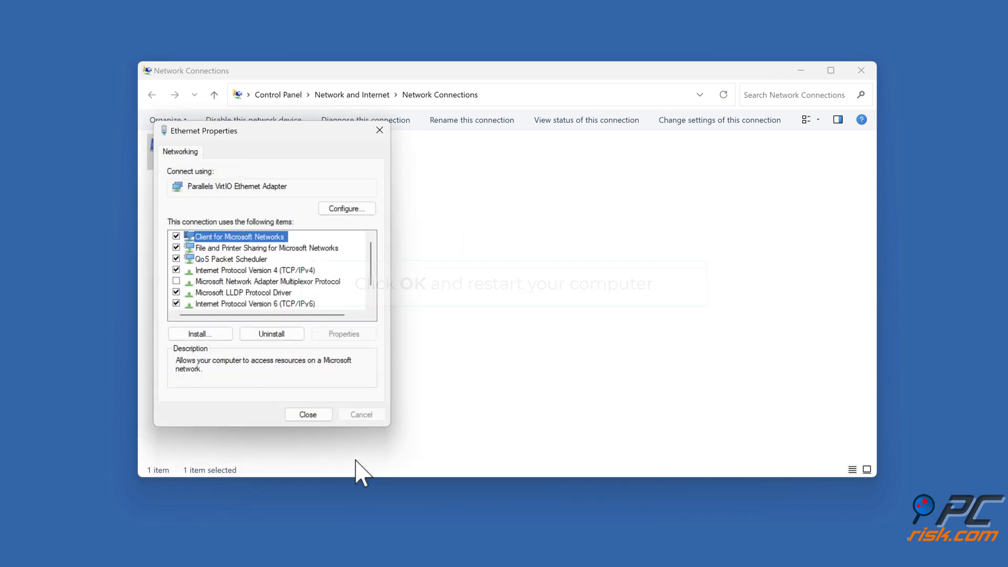
click(307, 414)
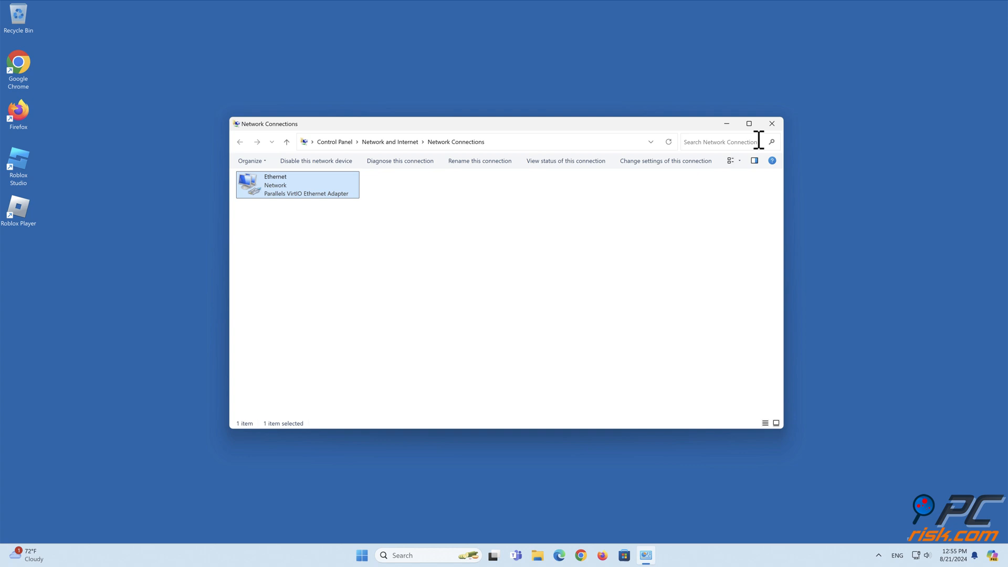
click(771, 124)
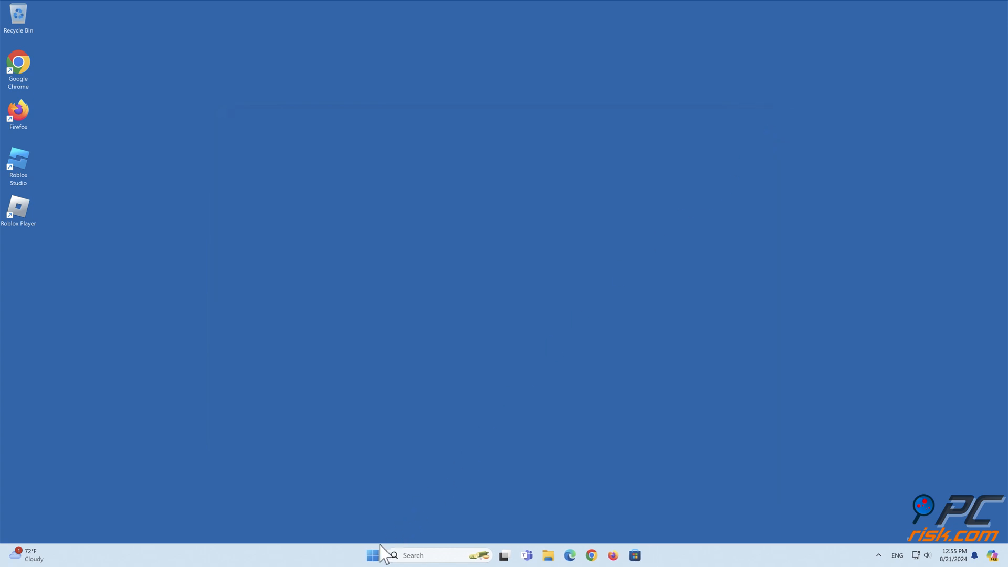
- Restart the computer from the Start menu's power options
click(372, 554)
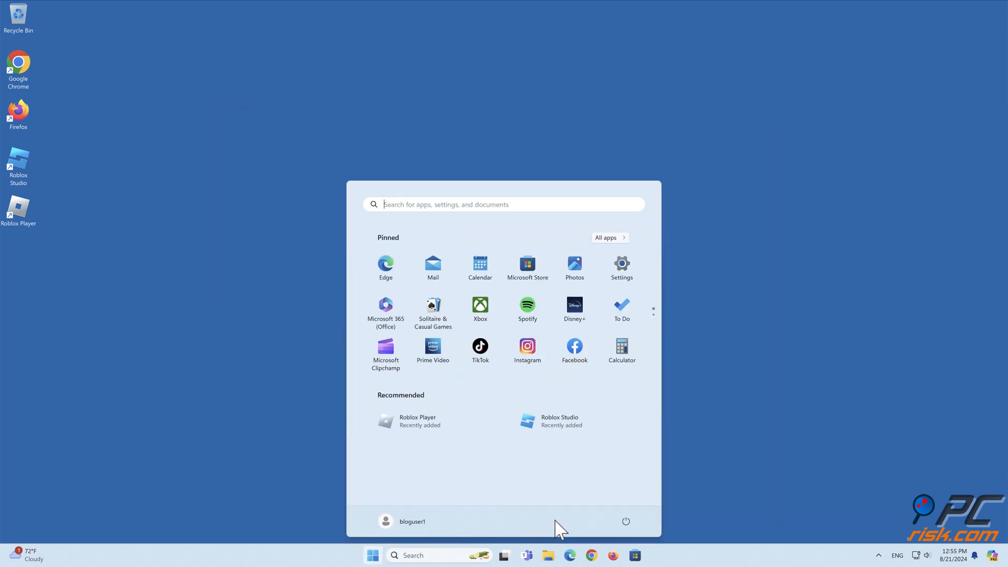
click(624, 522)
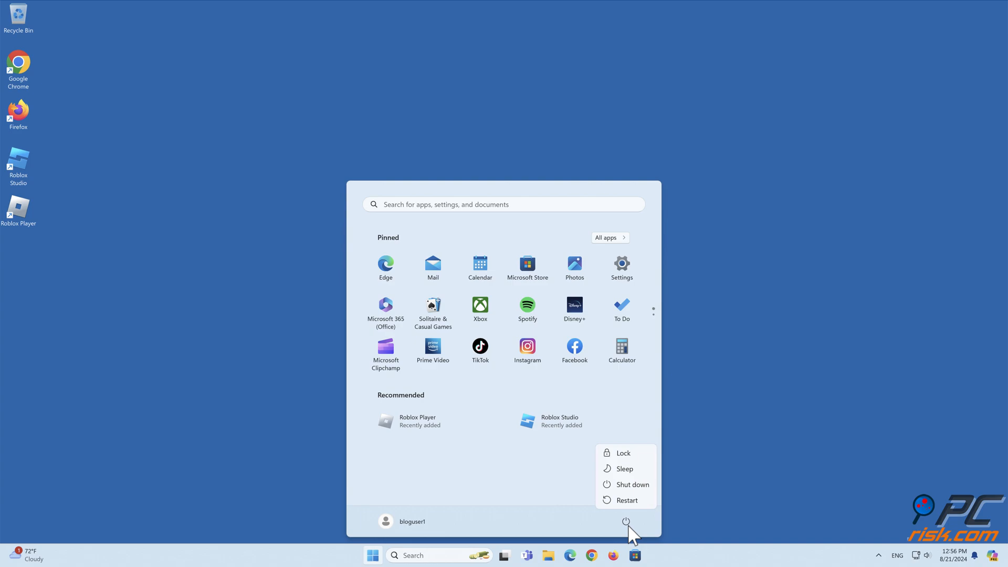
click(625, 500)
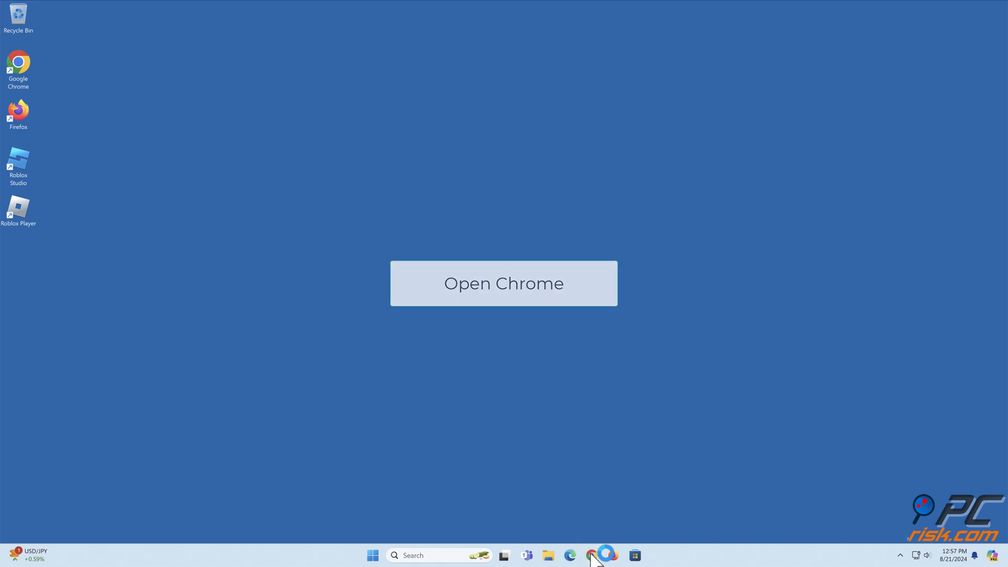
- Launch Chrome and bring up its Delete browsing data dialog from the main menu
click(503, 283)
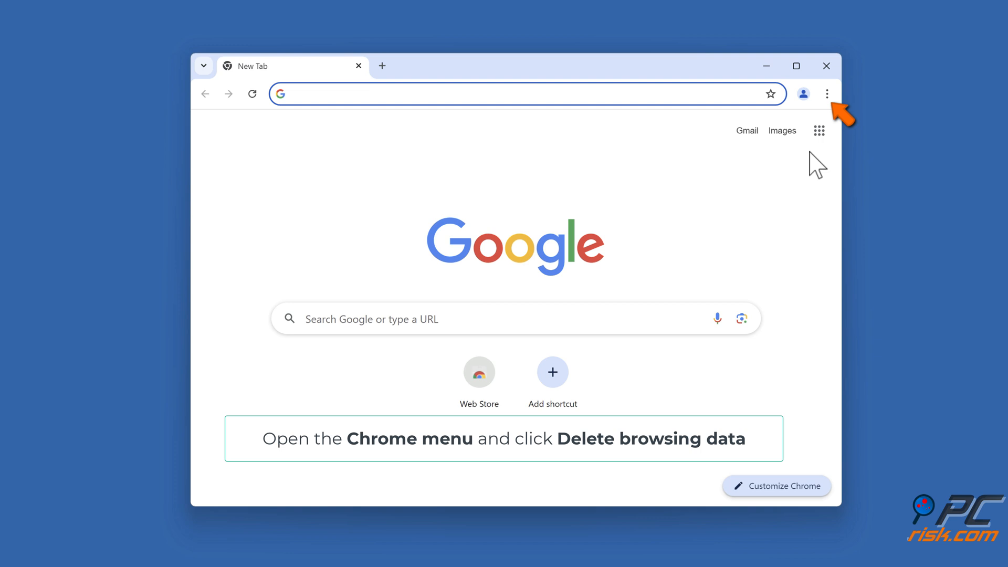
click(826, 93)
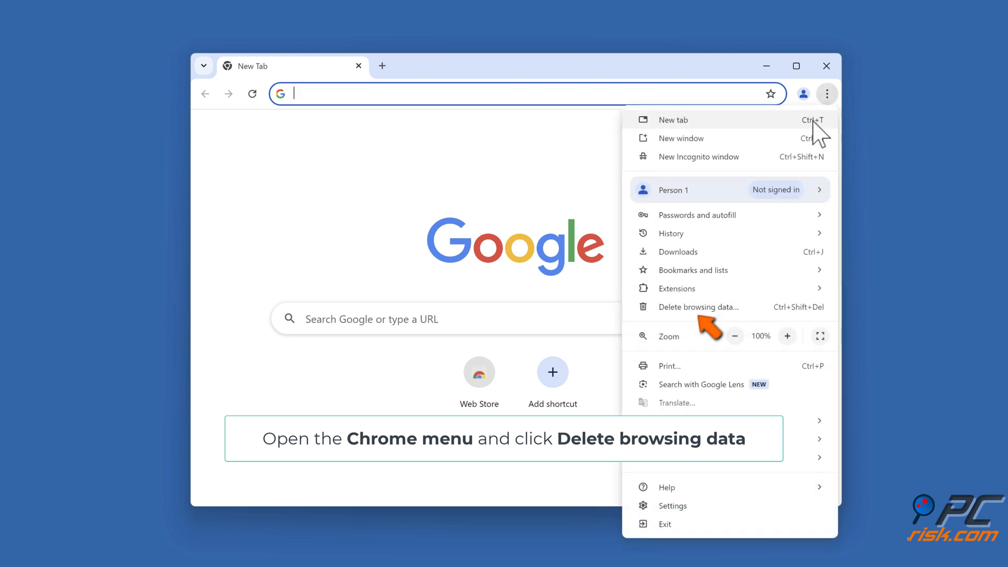
click(699, 306)
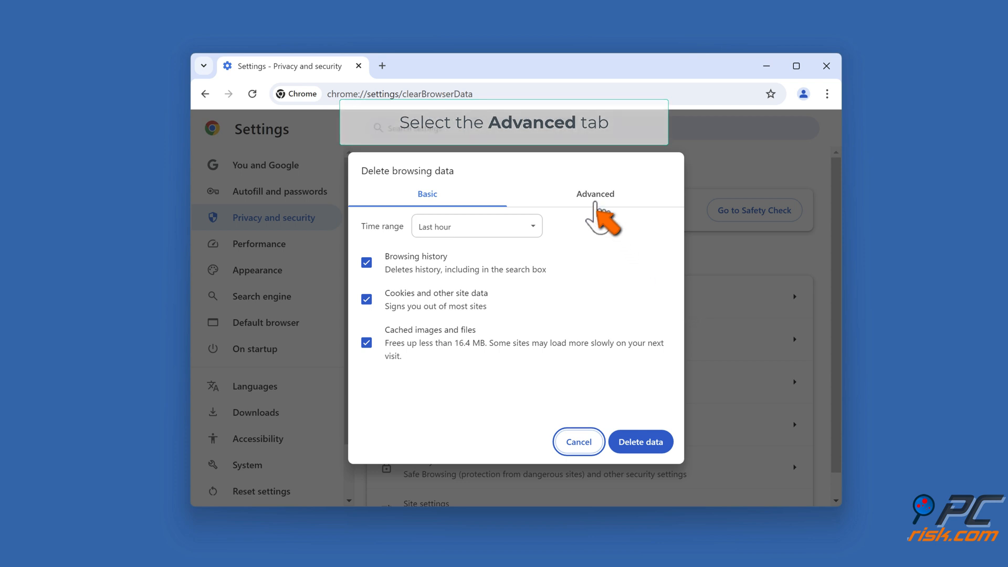
- In the advanced options, set the time range to All time and delete the browsing data
click(595, 193)
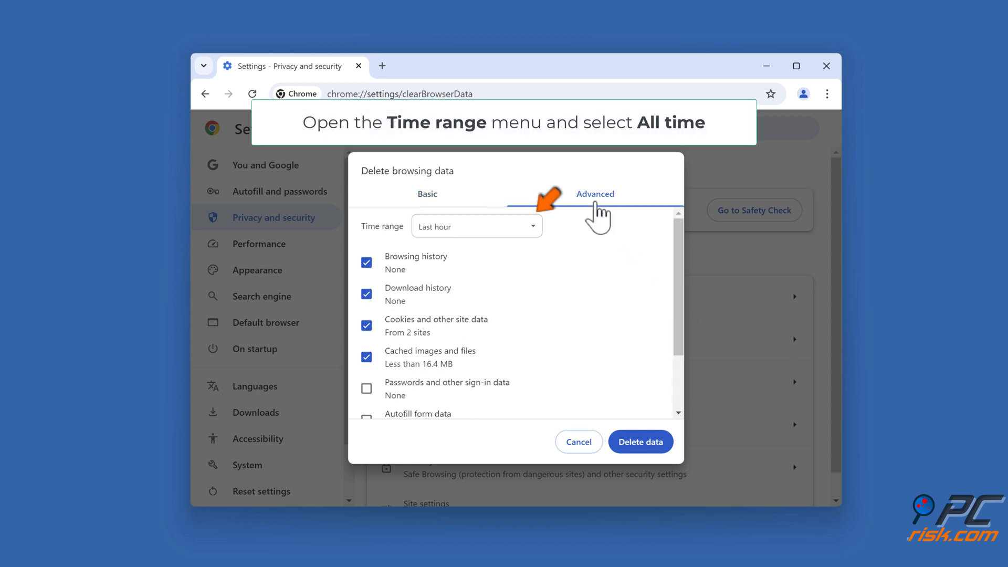
click(476, 226)
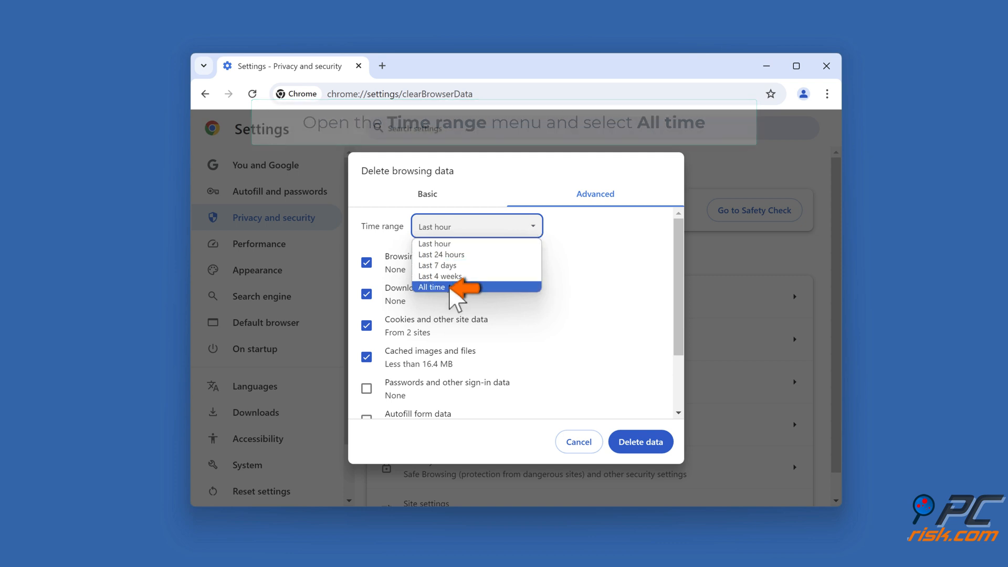
click(430, 287)
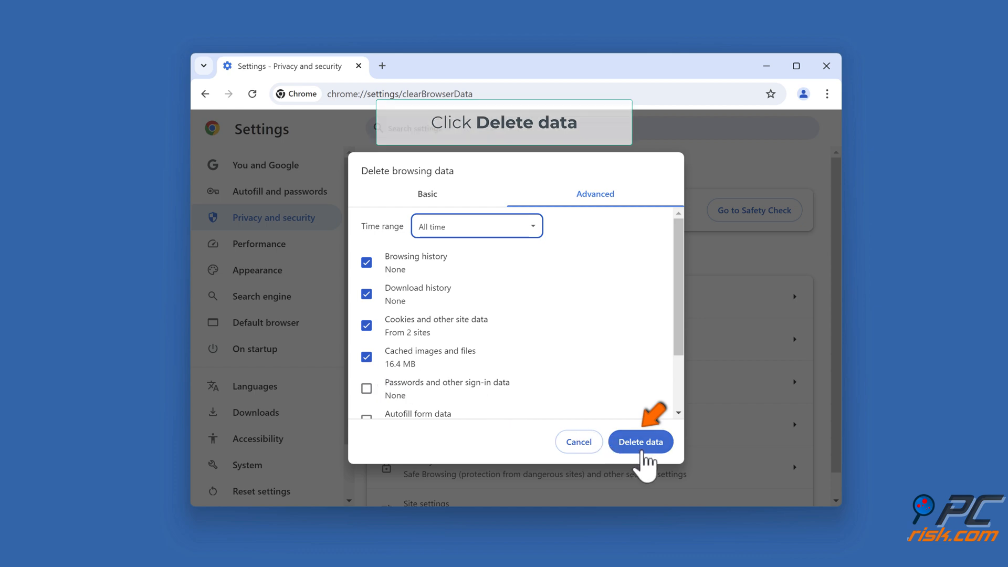
click(639, 442)
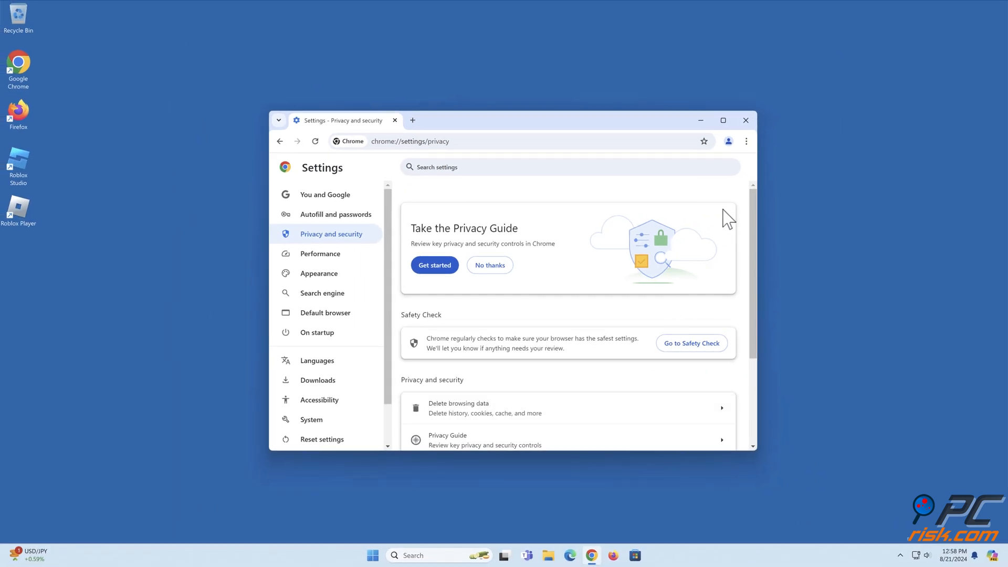
- Launch Firefox and go to the Privacy & Security settings, scrolled to cookies and site data
click(745, 119)
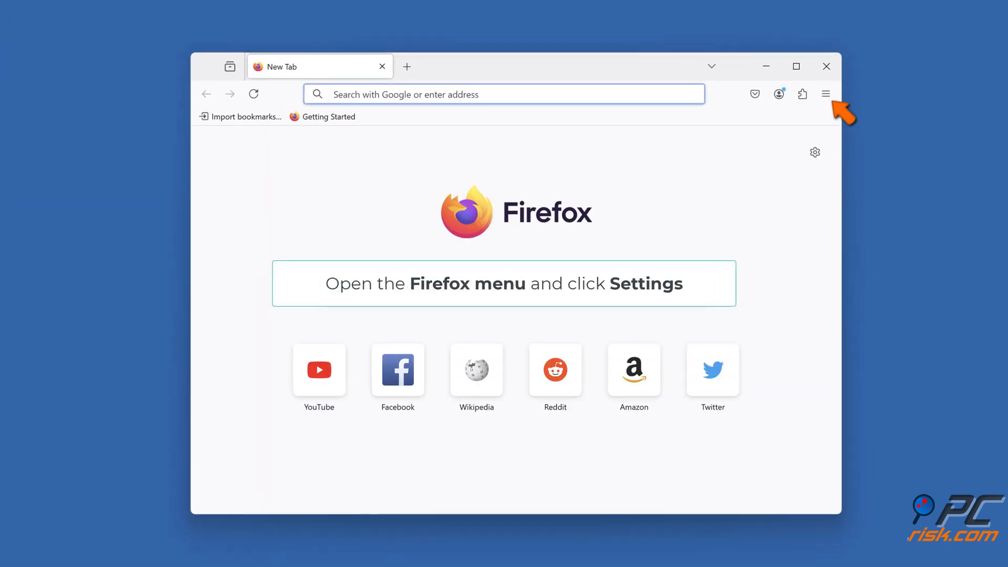
click(825, 93)
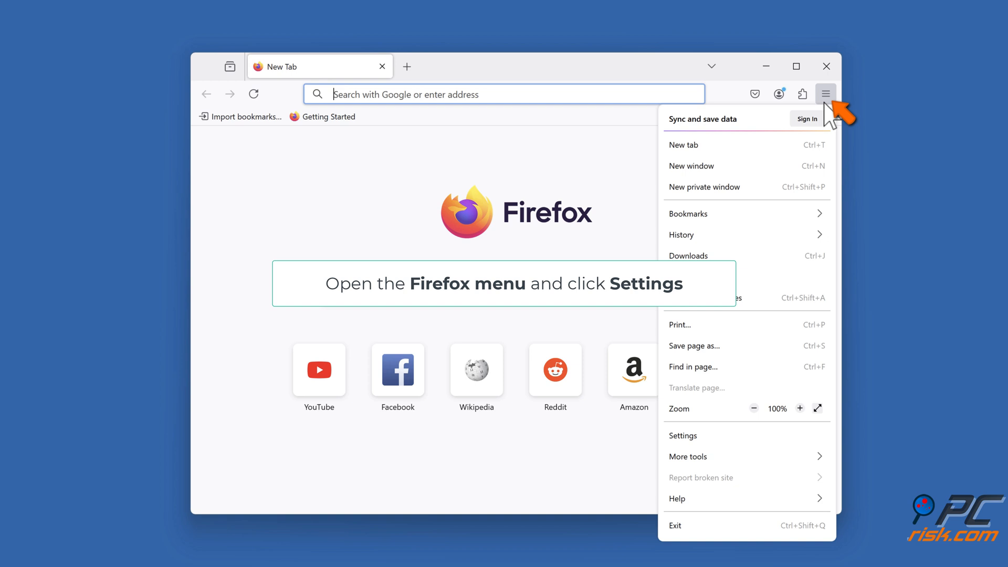
mouse_move(684, 435)
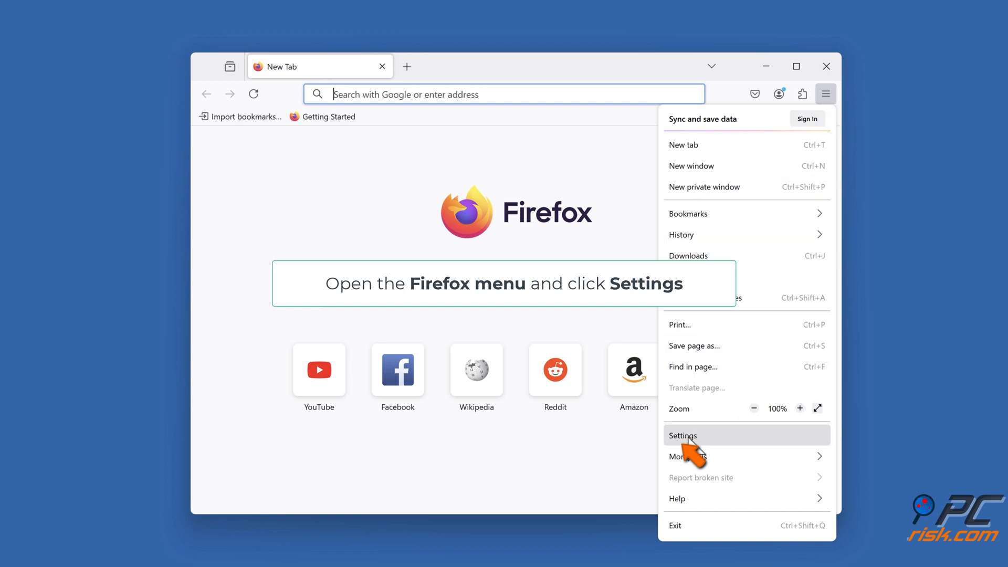
click(683, 435)
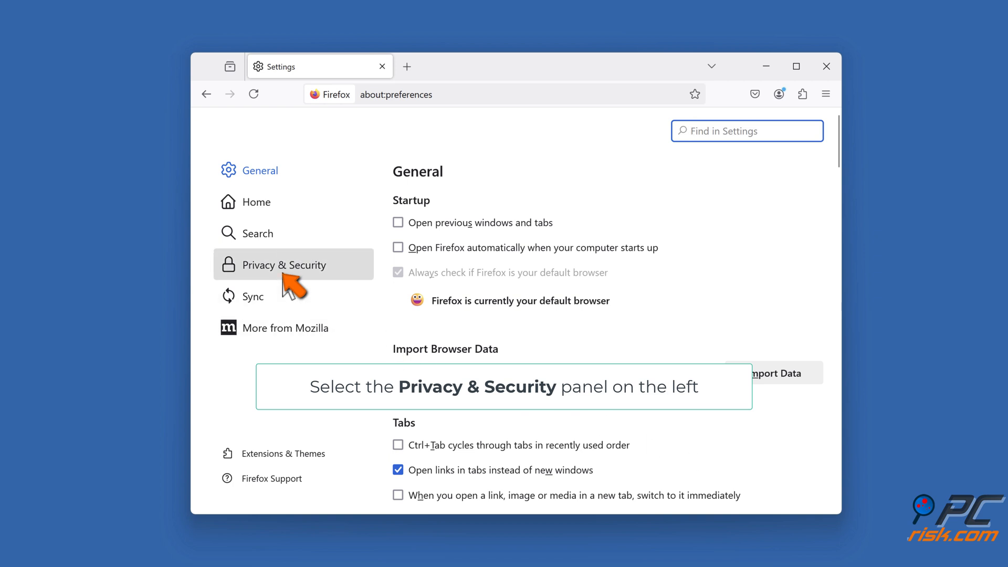
click(282, 265)
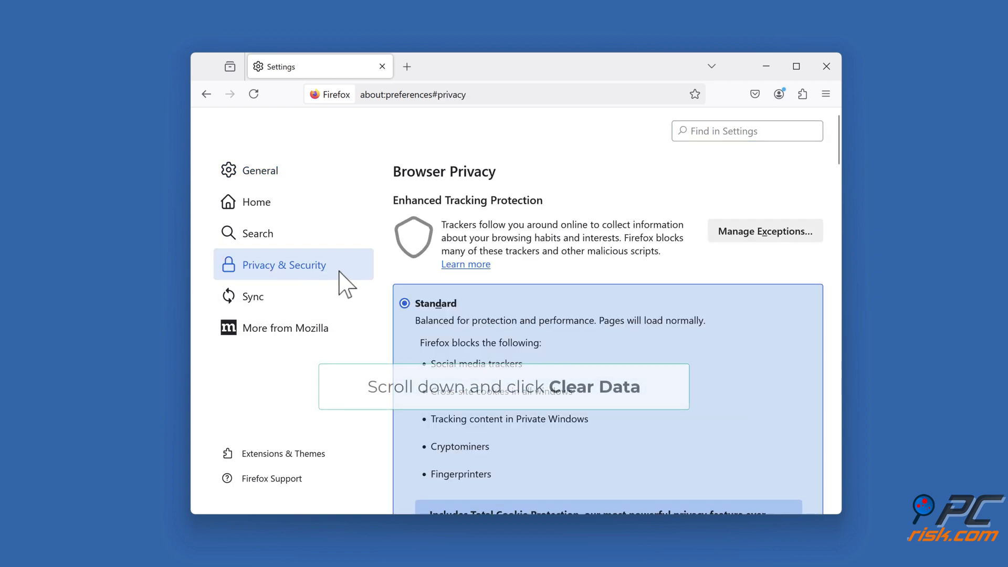
scroll(down, 3)
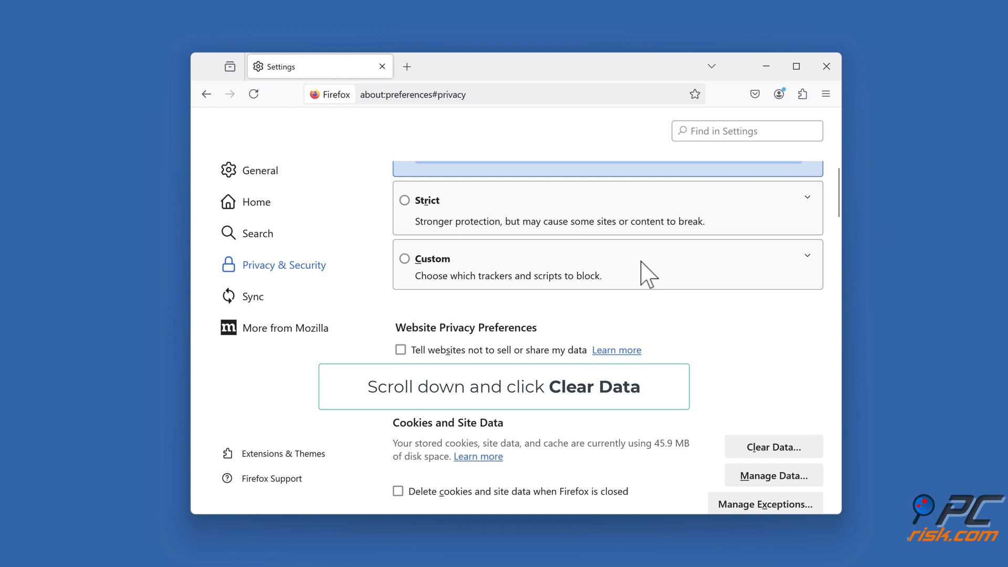
scroll(down, 3)
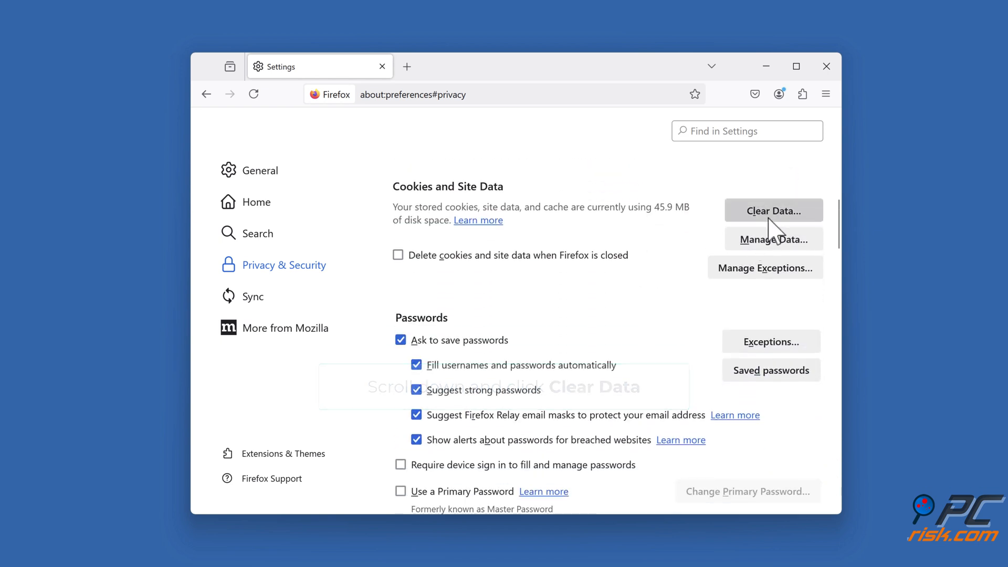
- Clear data for Everything, including browsing history and site settings alongside cookies and cache
click(773, 211)
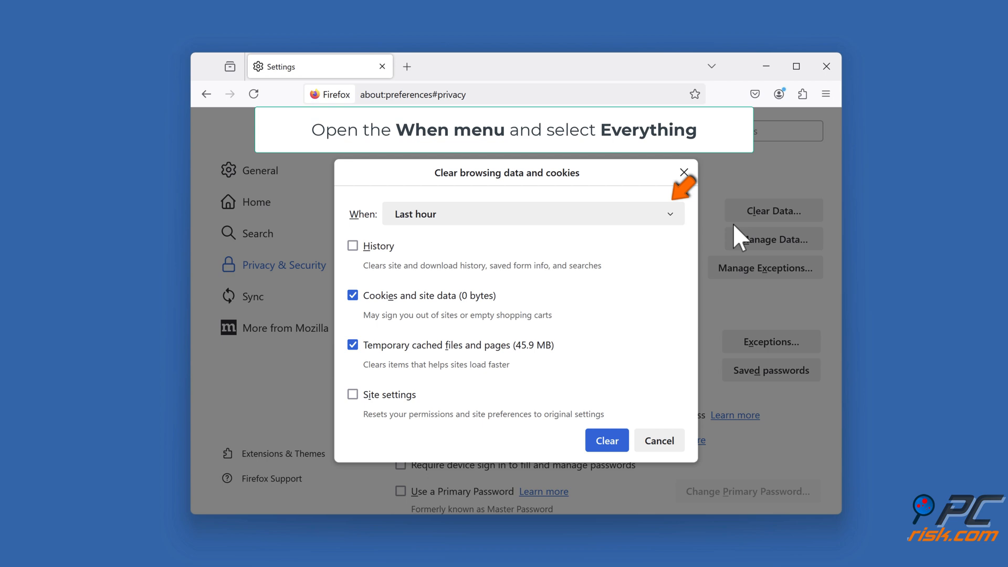
click(533, 214)
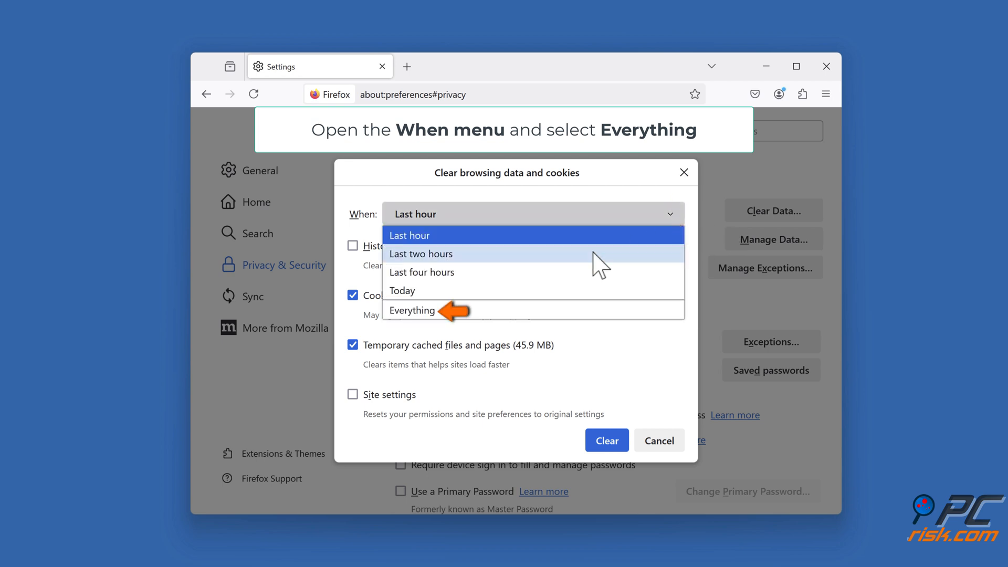
click(411, 311)
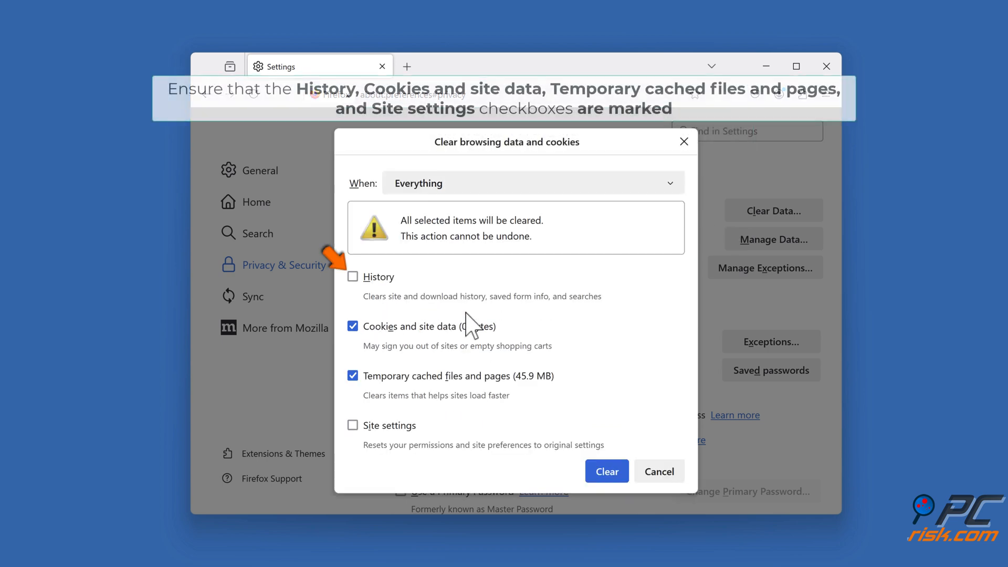
click(353, 277)
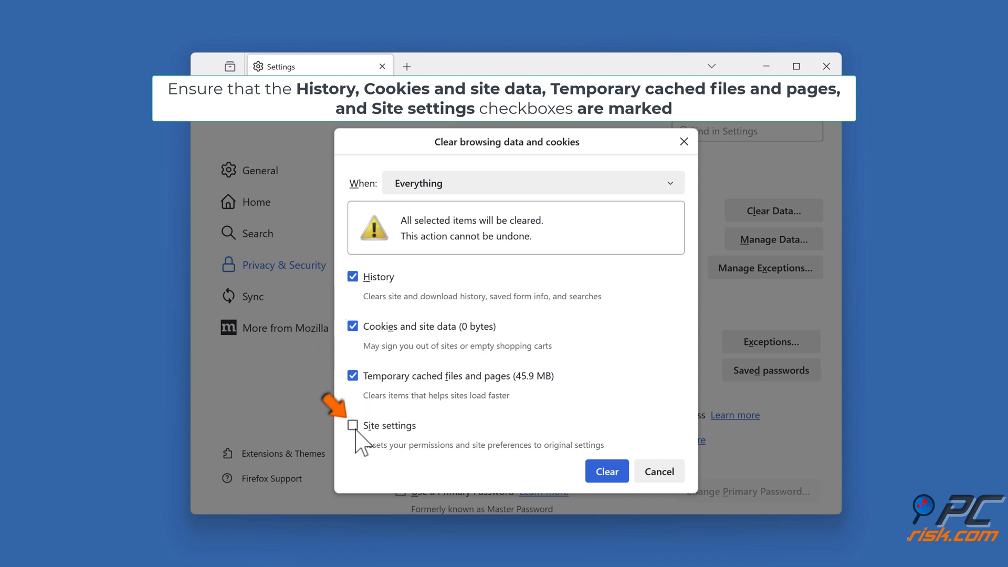
click(353, 425)
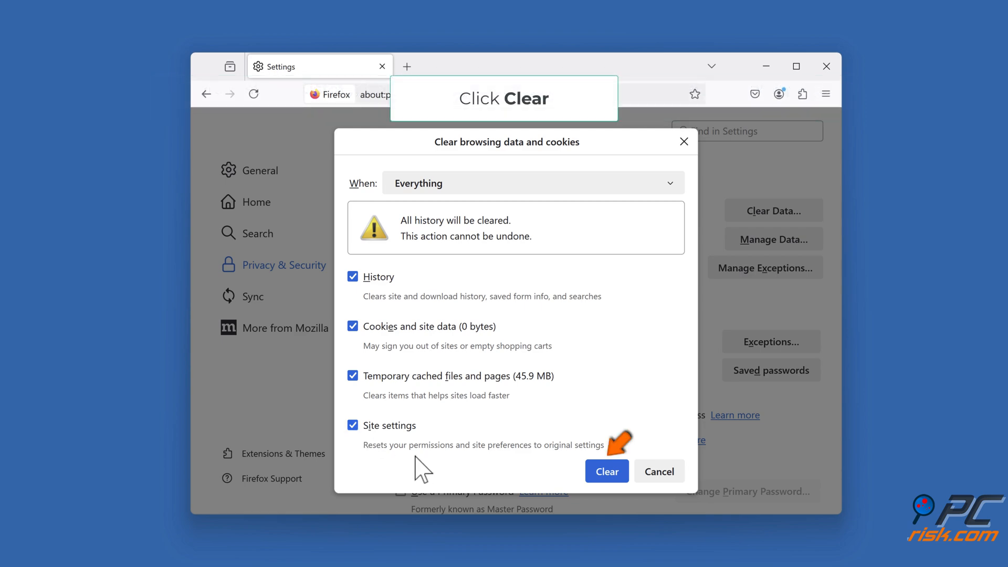
click(606, 472)
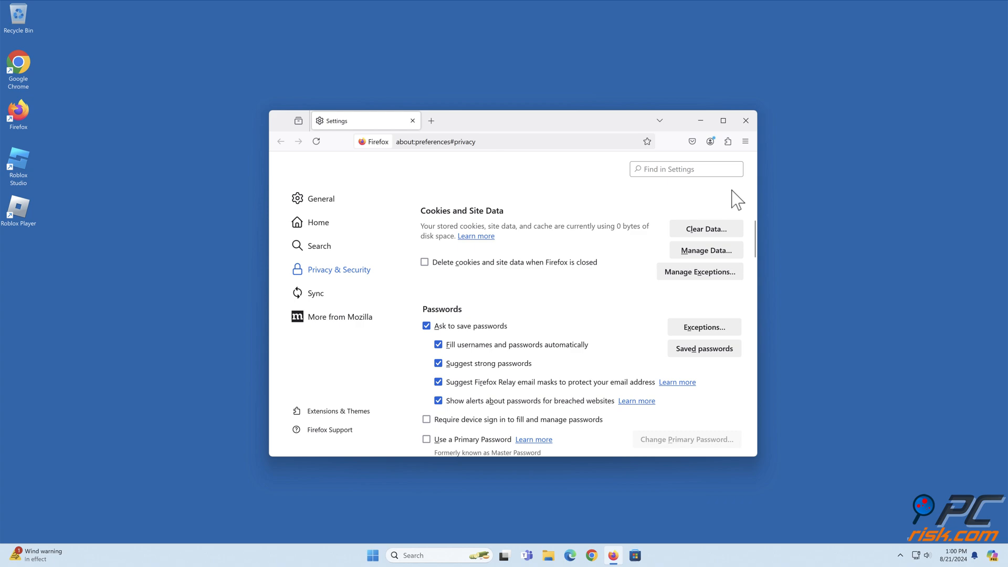
- Close the Firefox window and return to the empty desktop
click(745, 120)
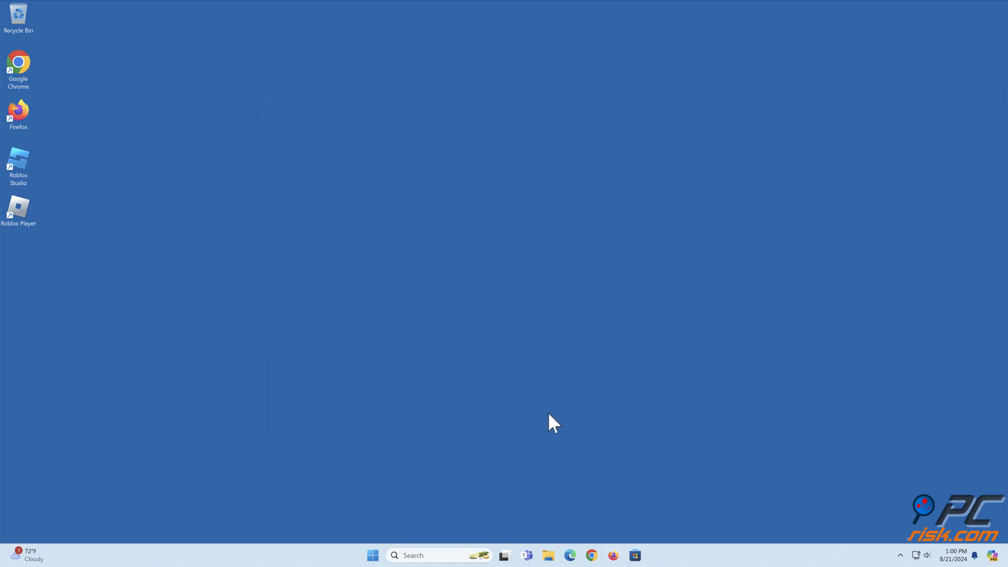
click(18, 14)
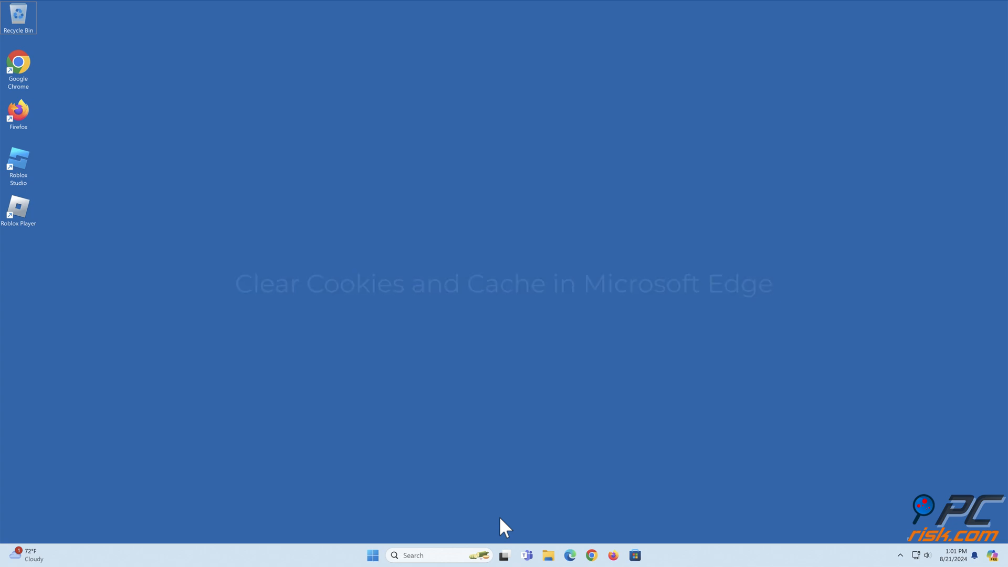
- Launch Microsoft Edge from the taskbar and go to its Settings
click(568, 554)
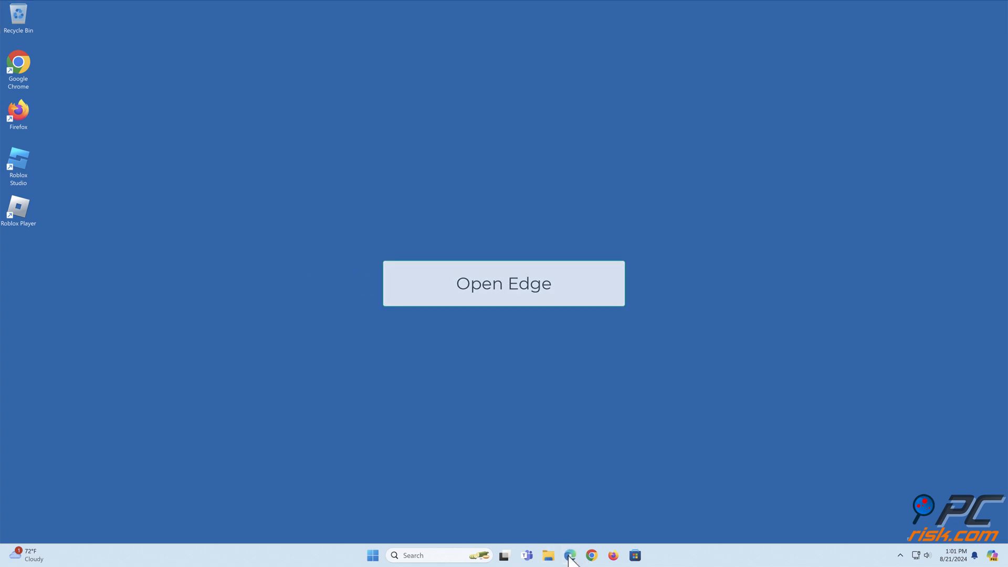
click(503, 283)
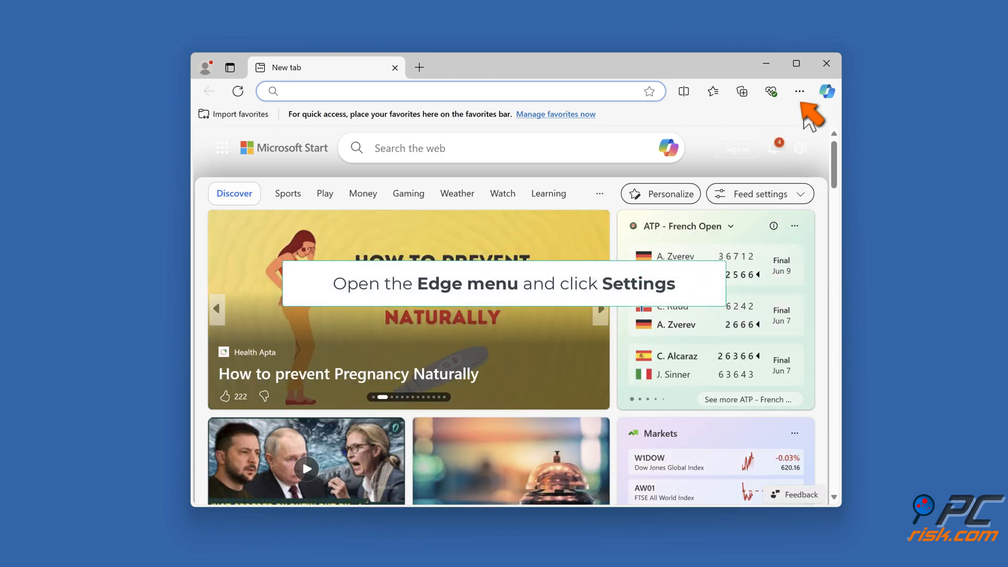
click(800, 91)
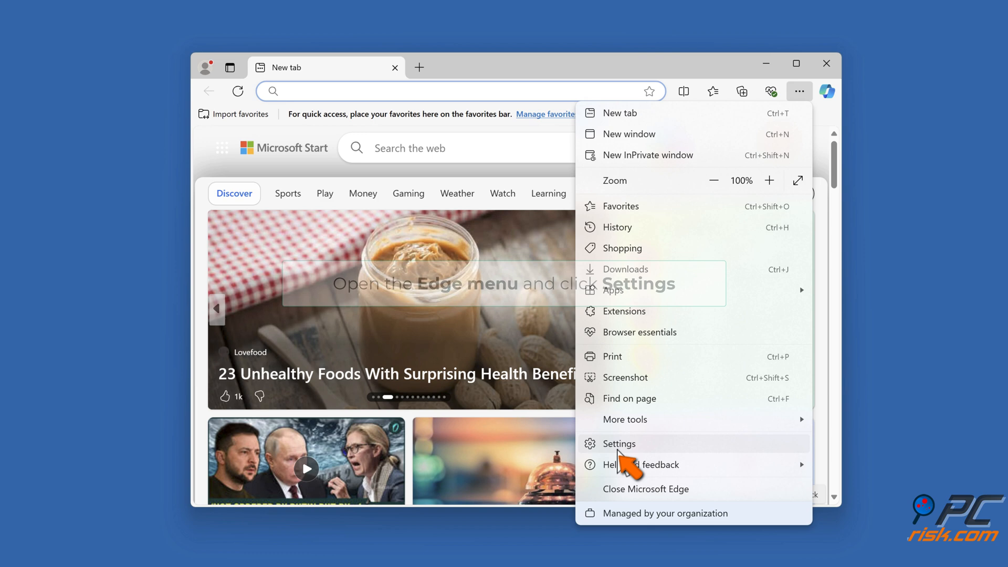
click(619, 443)
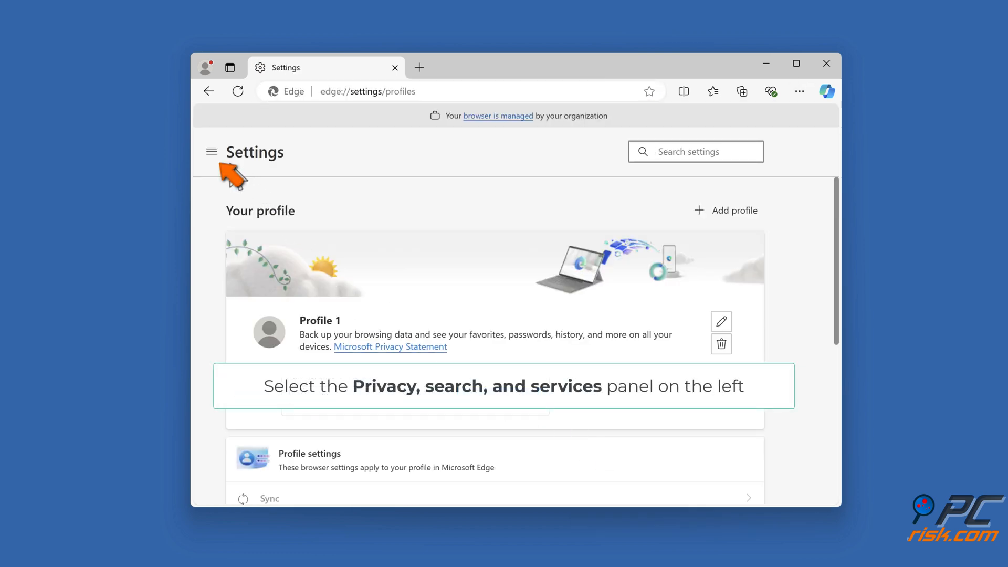
- Show the Privacy, search, and services page scrolled to the Delete browsing data section
click(212, 151)
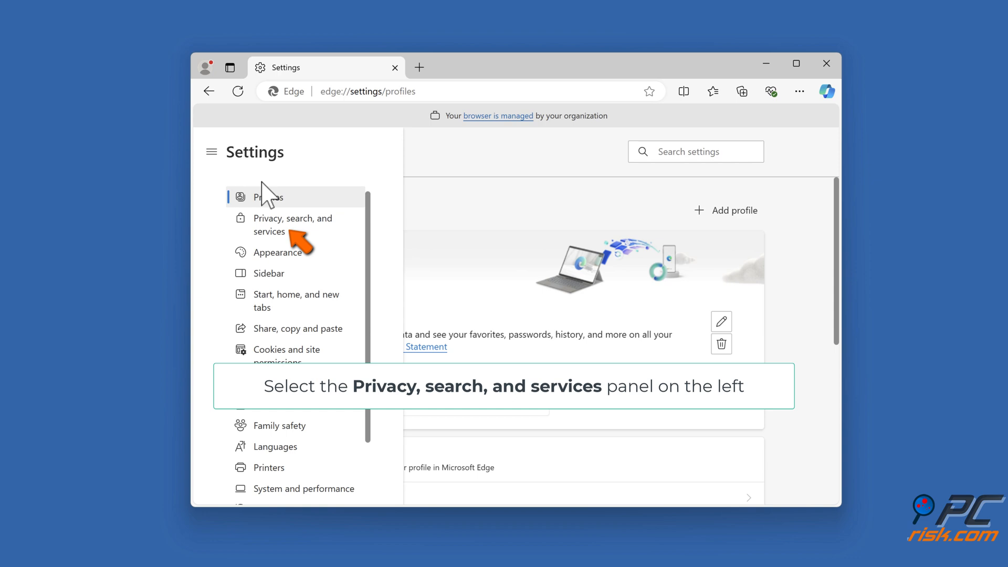
click(293, 225)
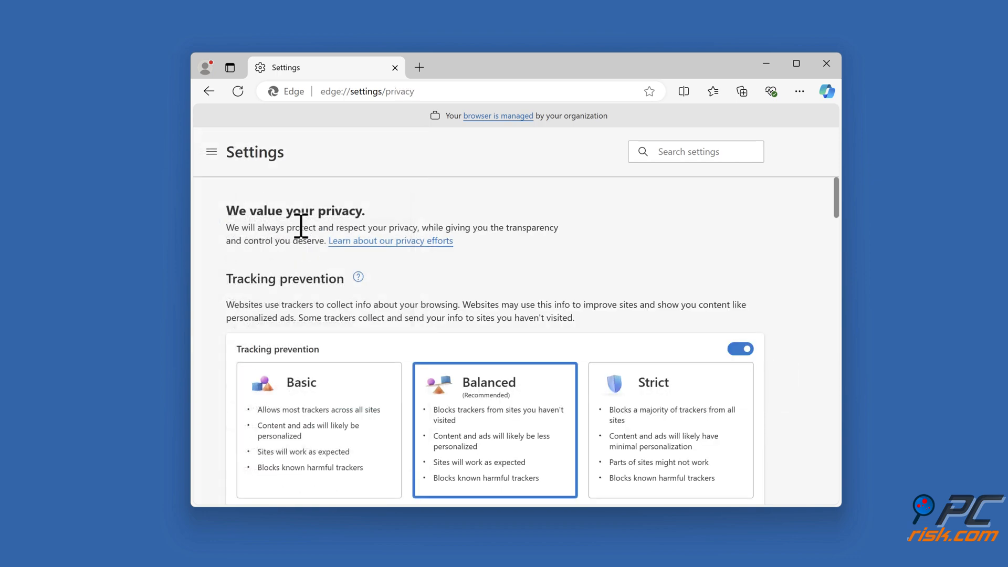
scroll(down, 3)
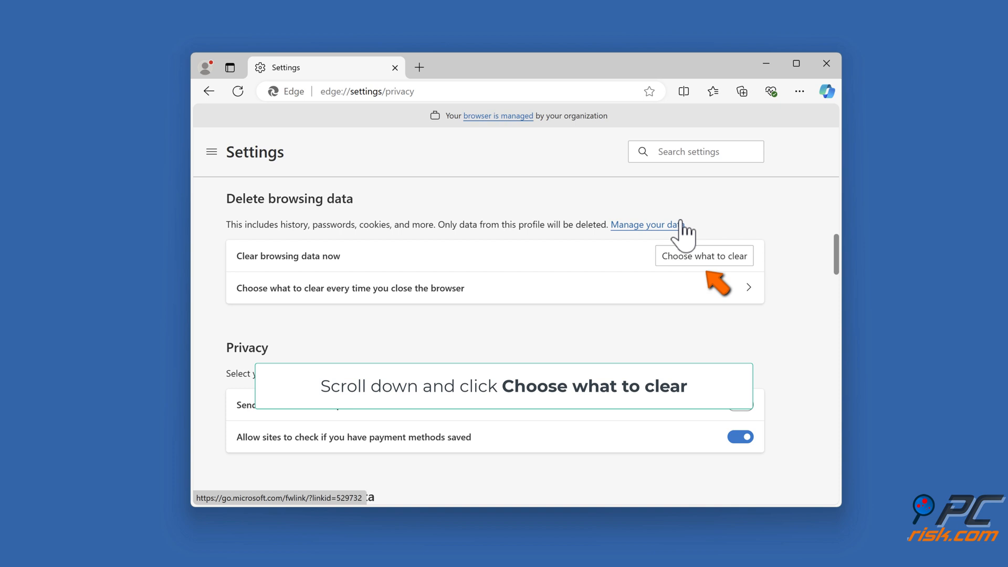
- Clear Edge's browsing data for All time, then close the Edge window
click(704, 255)
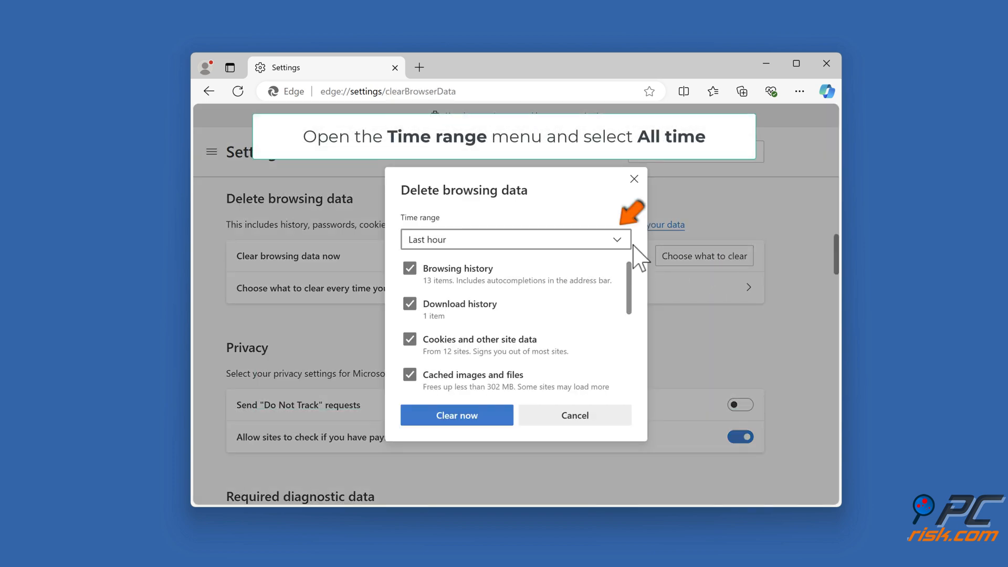
click(514, 240)
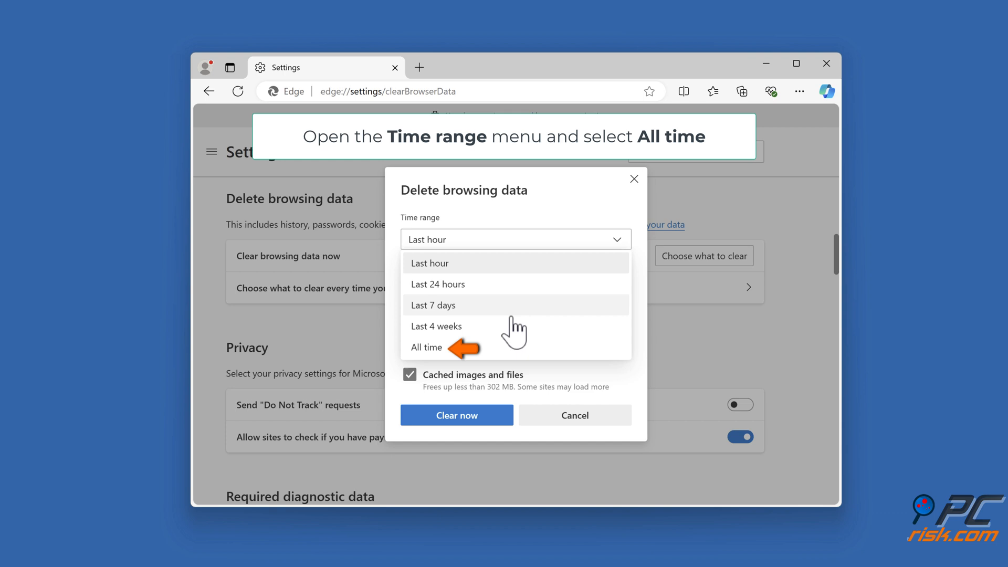
click(427, 348)
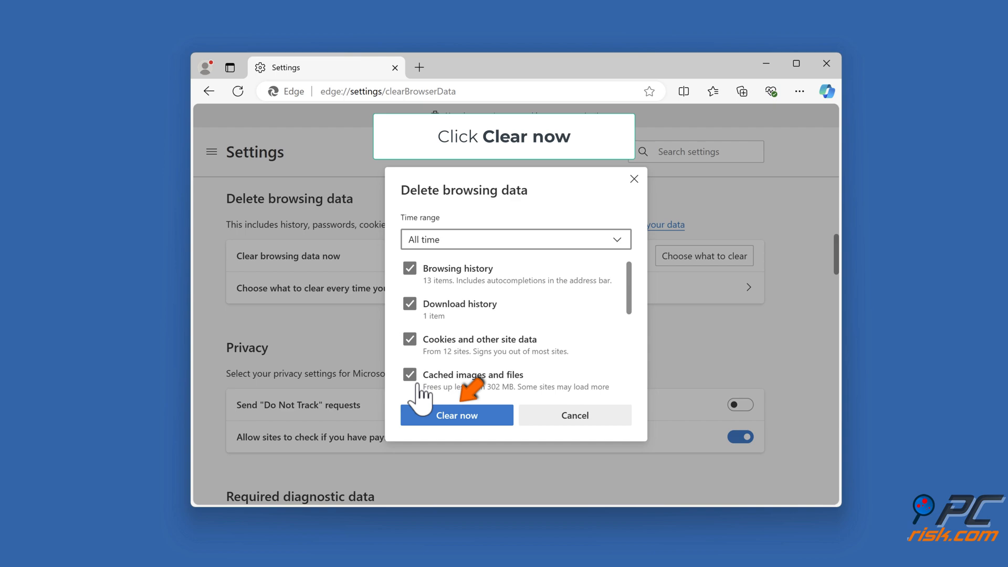
click(457, 414)
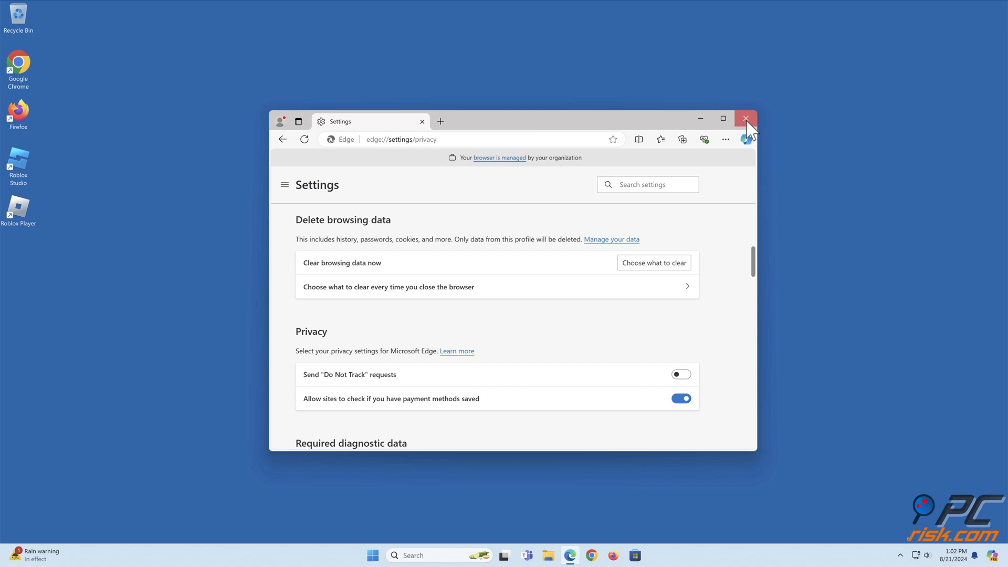
click(746, 120)
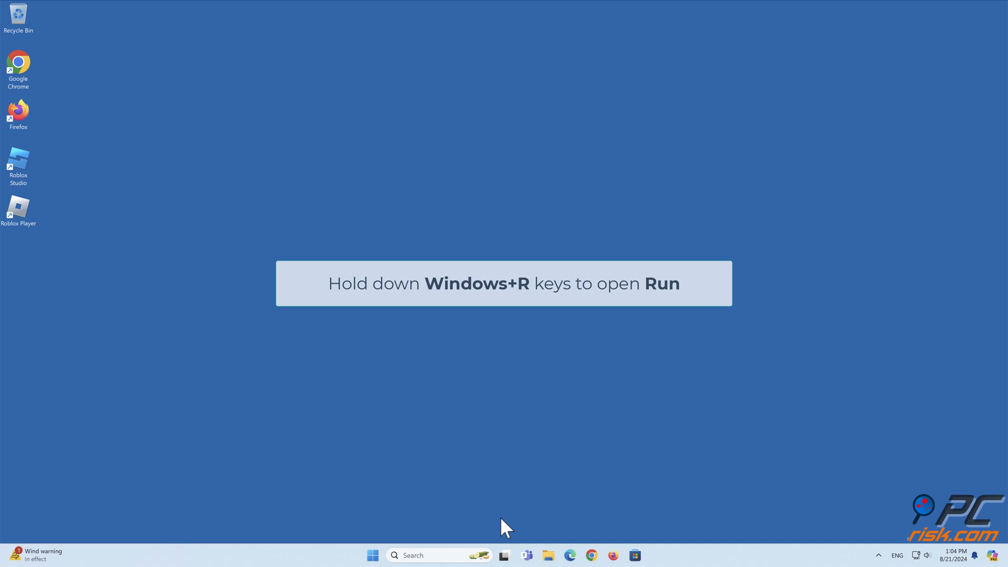
- Run %localappdata% from the Run dialog to show the AppData Local folder
key(Win+r)
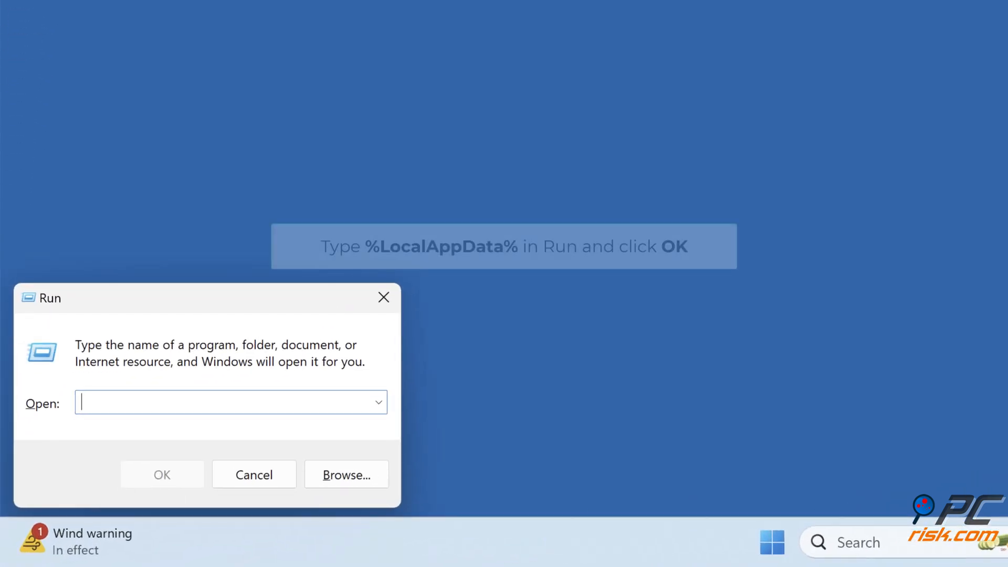
text(%localappdata%)
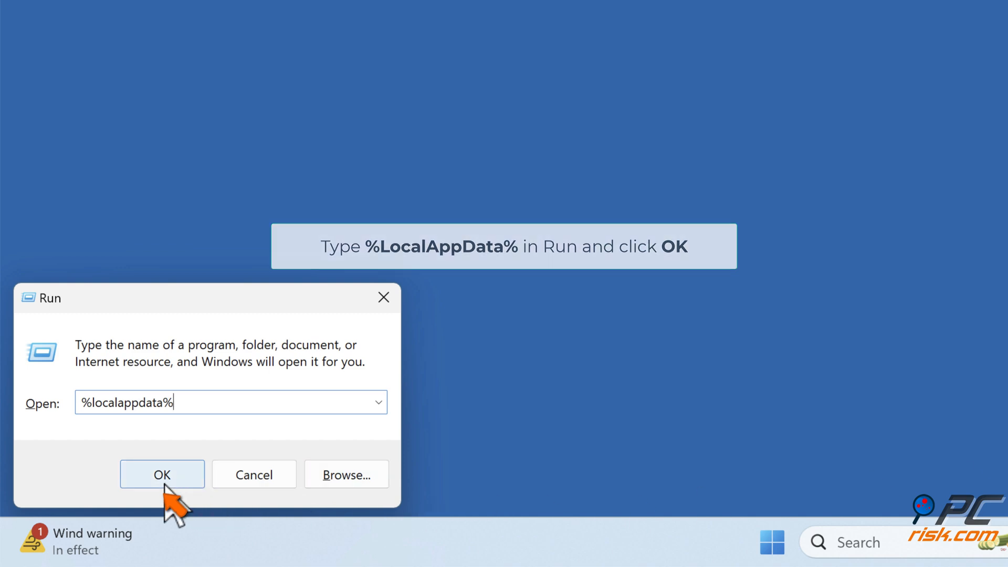
click(161, 474)
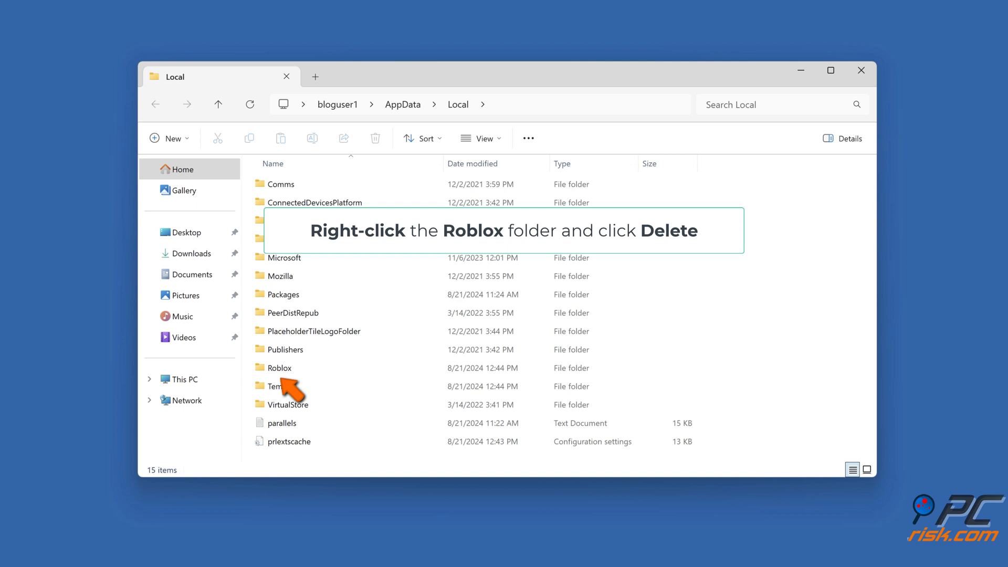
- Delete the Roblox folder from AppData Local and close File Explorer
click(279, 367)
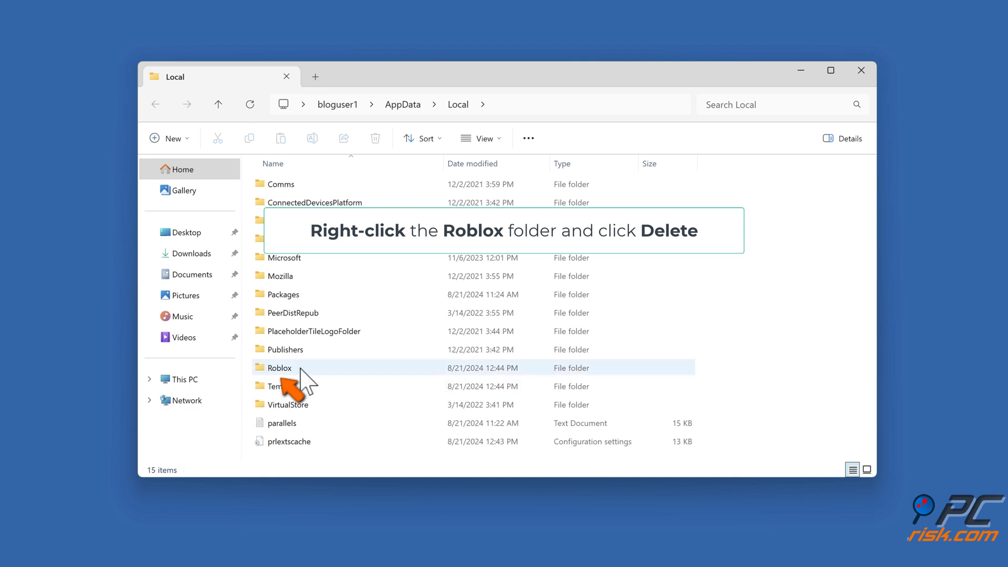
right_click(279, 368)
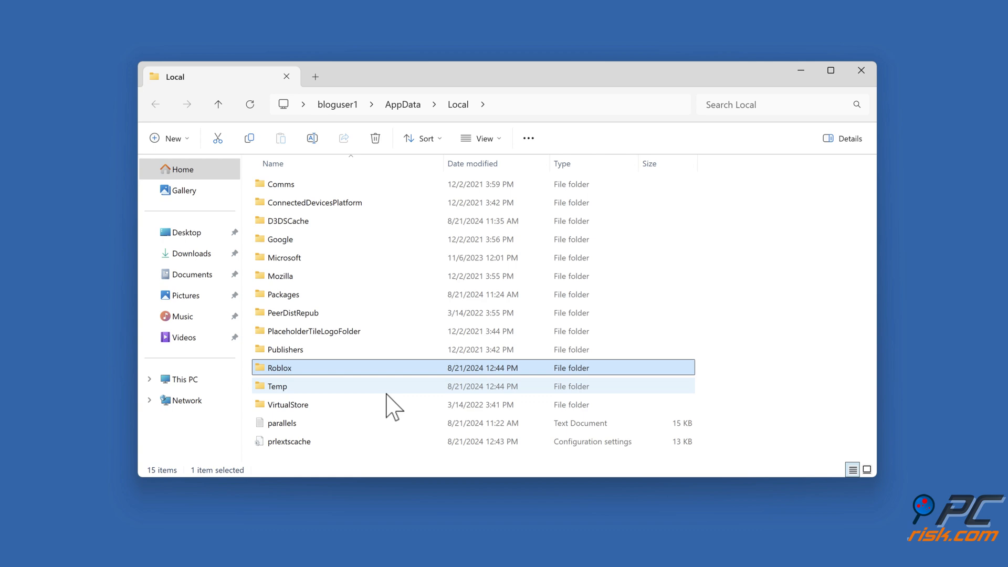
click(375, 138)
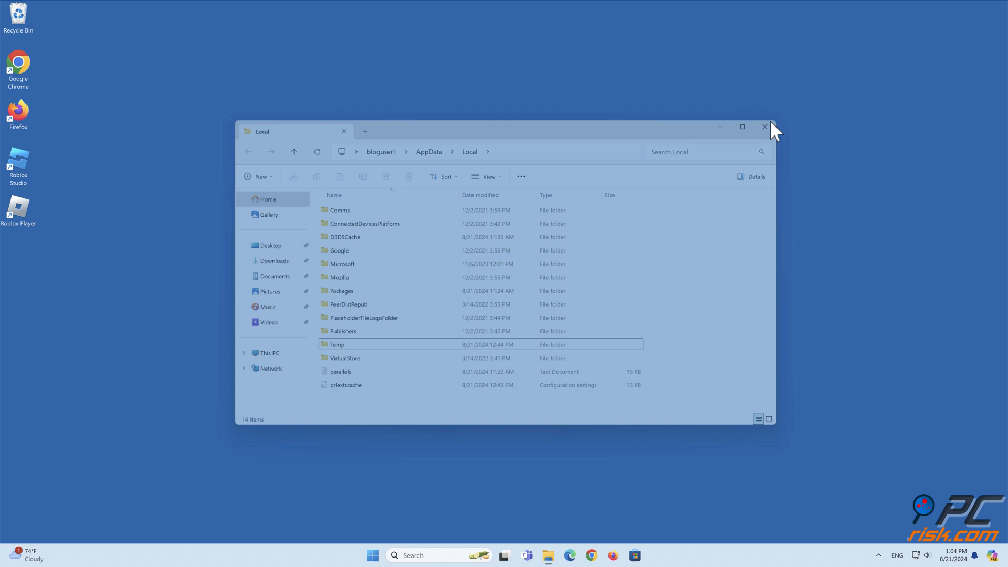
click(764, 127)
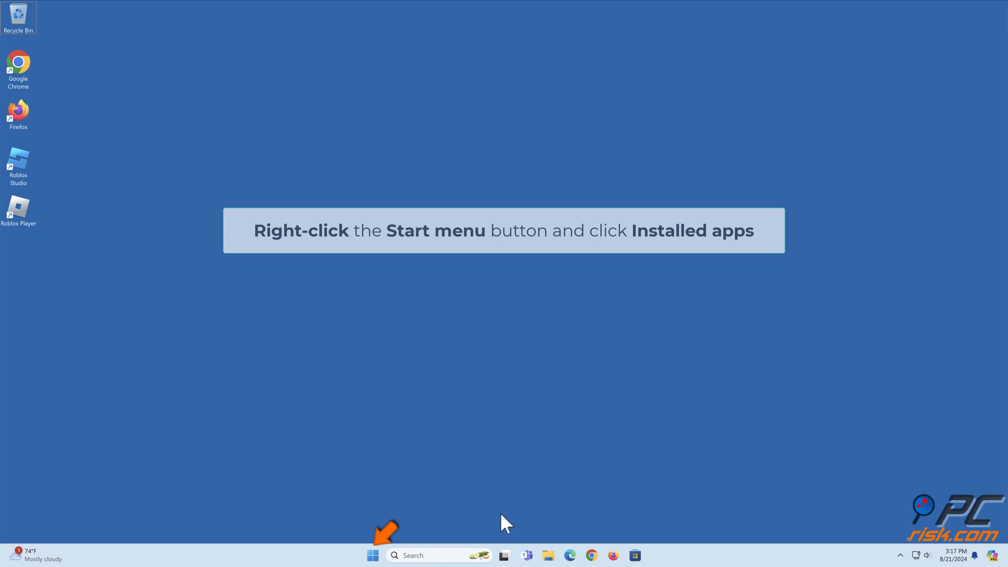
- Open Installed apps from the Start button's quick links menu
right_click(372, 554)
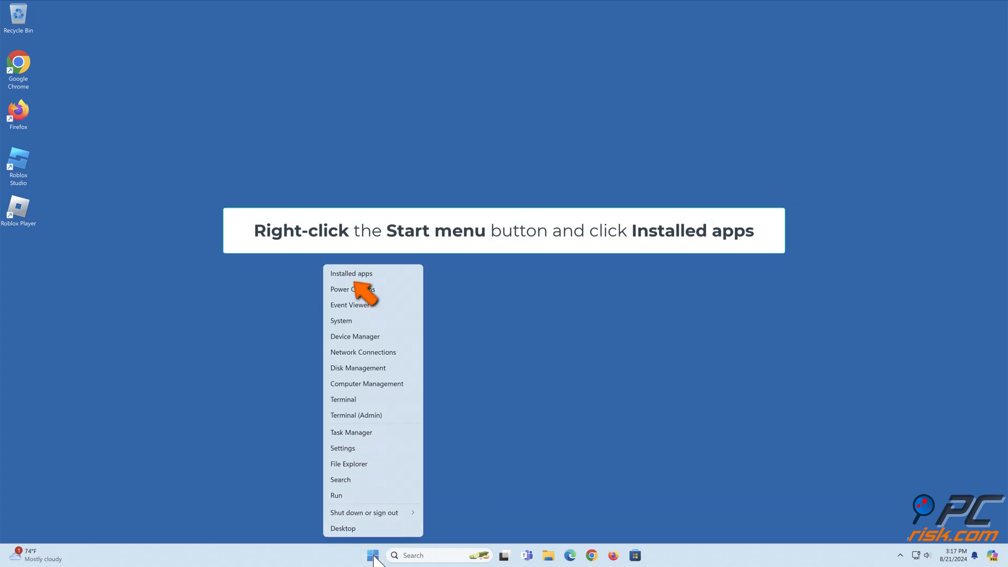
mouse_move(364, 273)
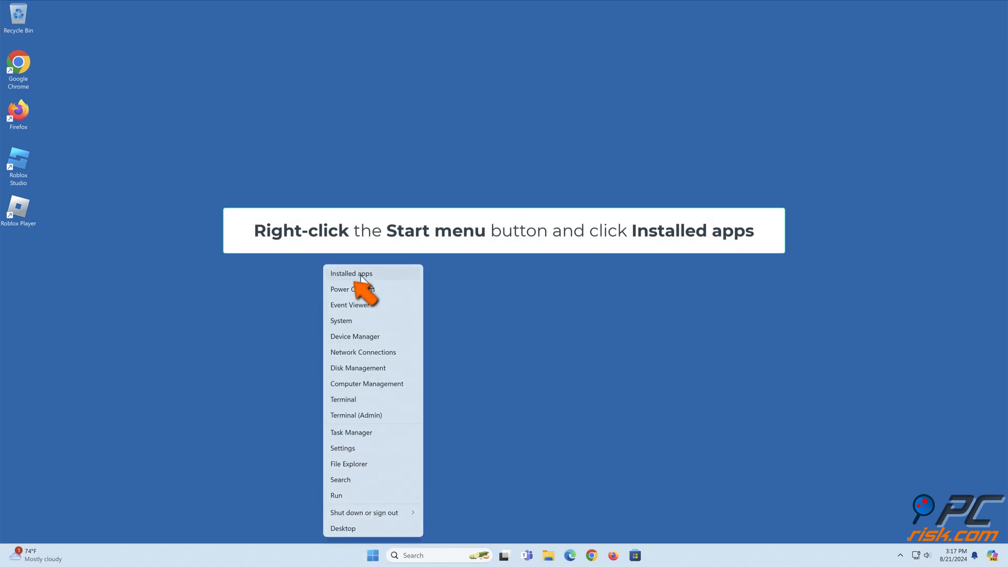
click(351, 274)
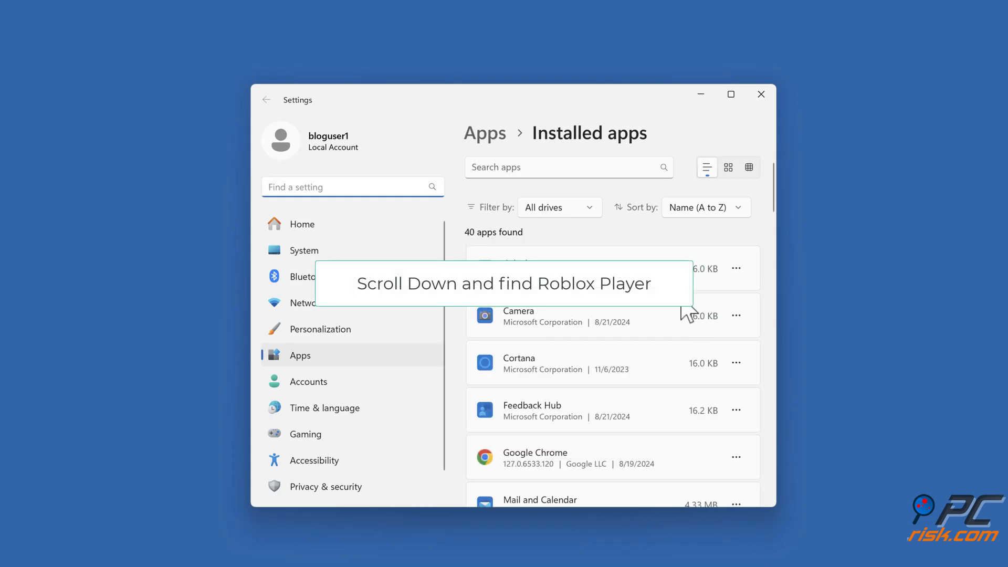
- Uninstall Roblox Player from the Installed apps list and close Settings
scroll(down, 3)
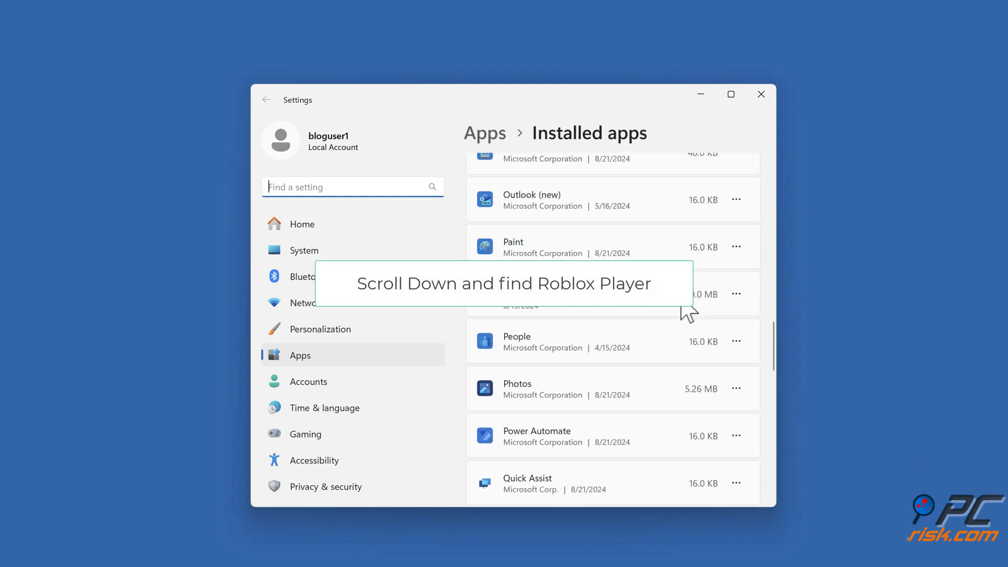
scroll(down, 3)
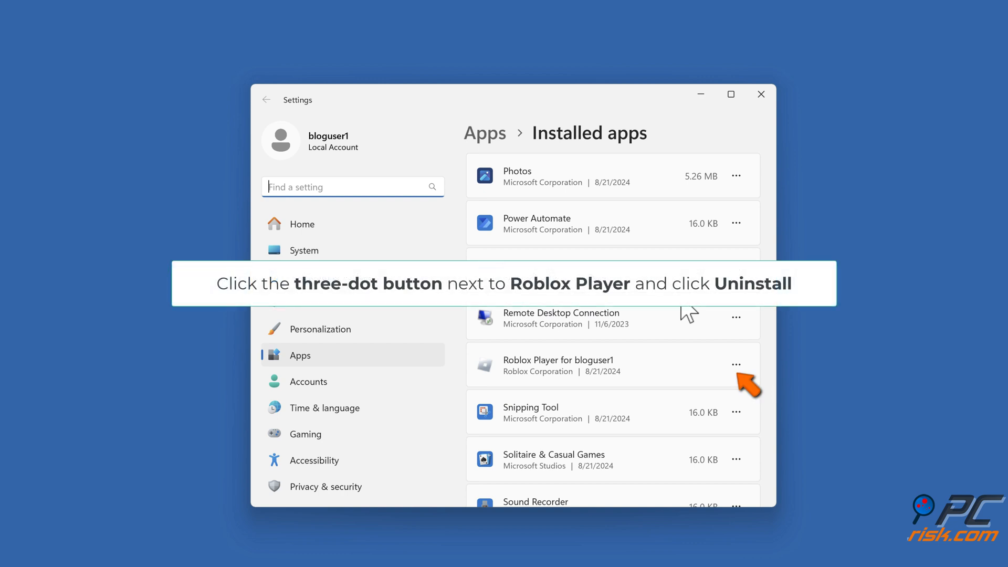
click(736, 364)
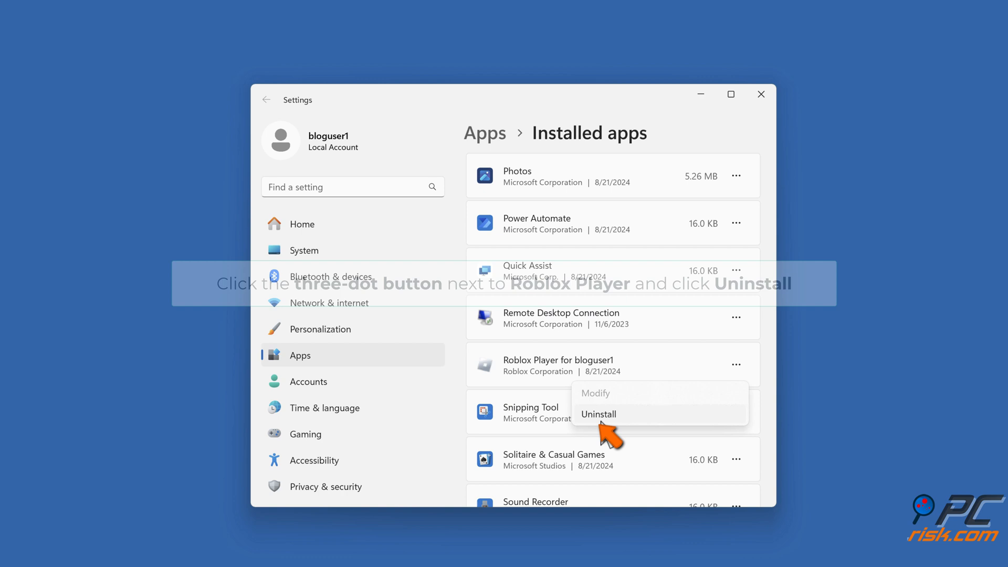
click(598, 413)
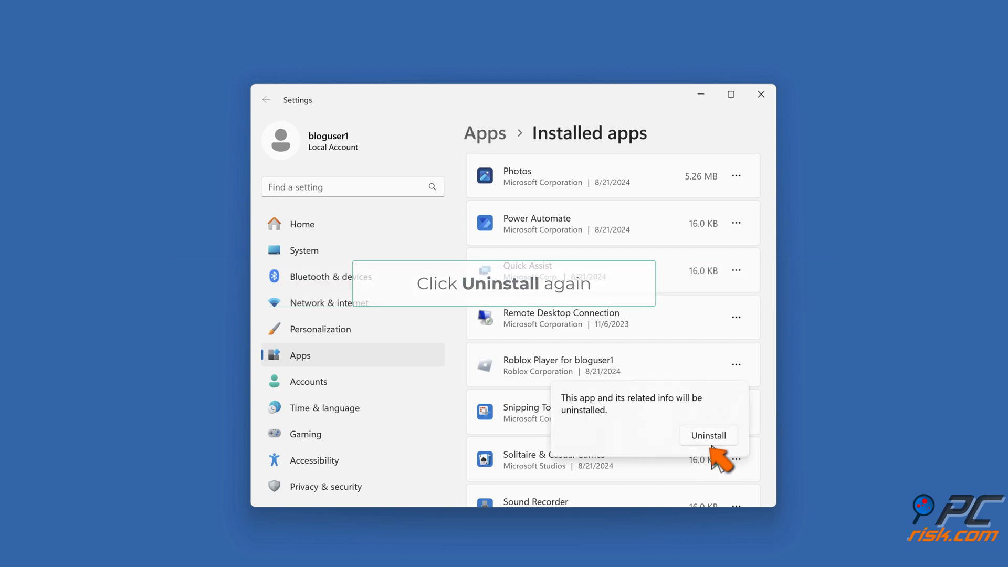
click(708, 435)
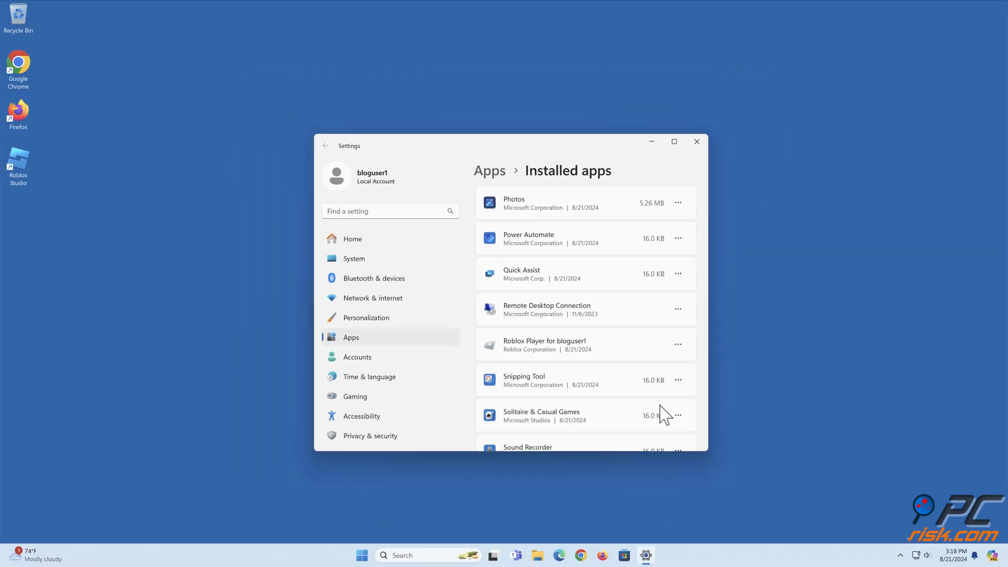
click(696, 142)
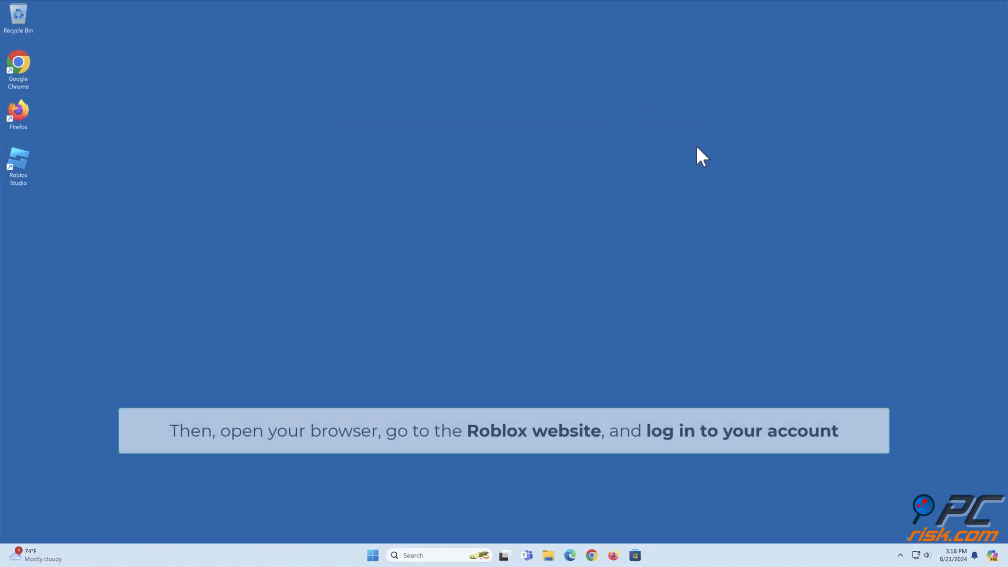
- Launch Edge and navigate to roblox.com
click(570, 555)
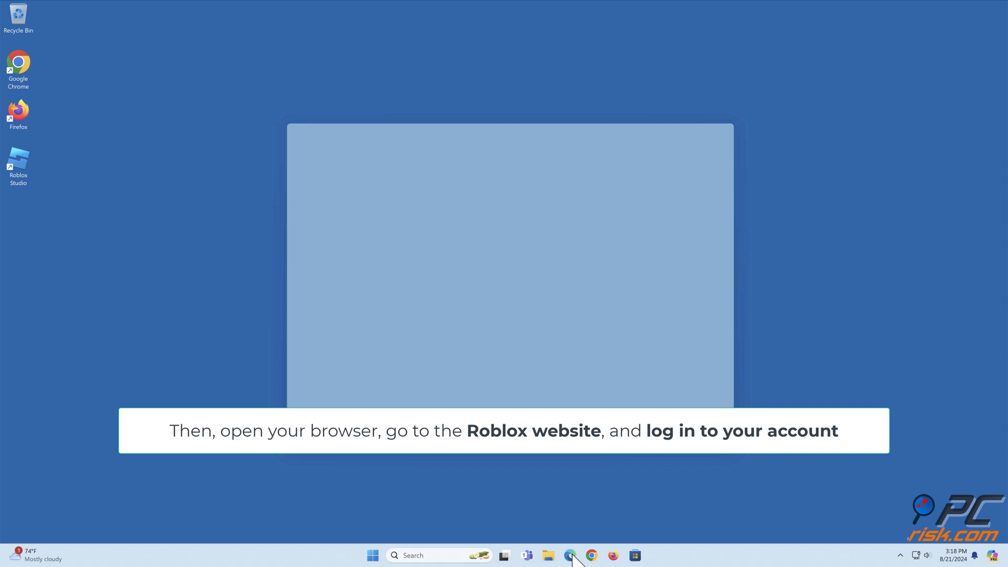
click(591, 555)
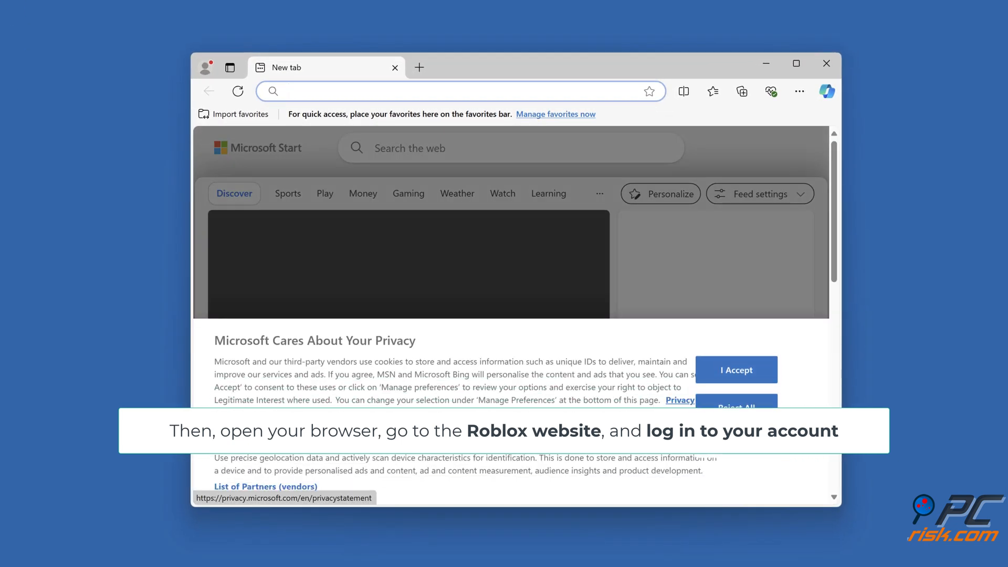
text(roblox.co)
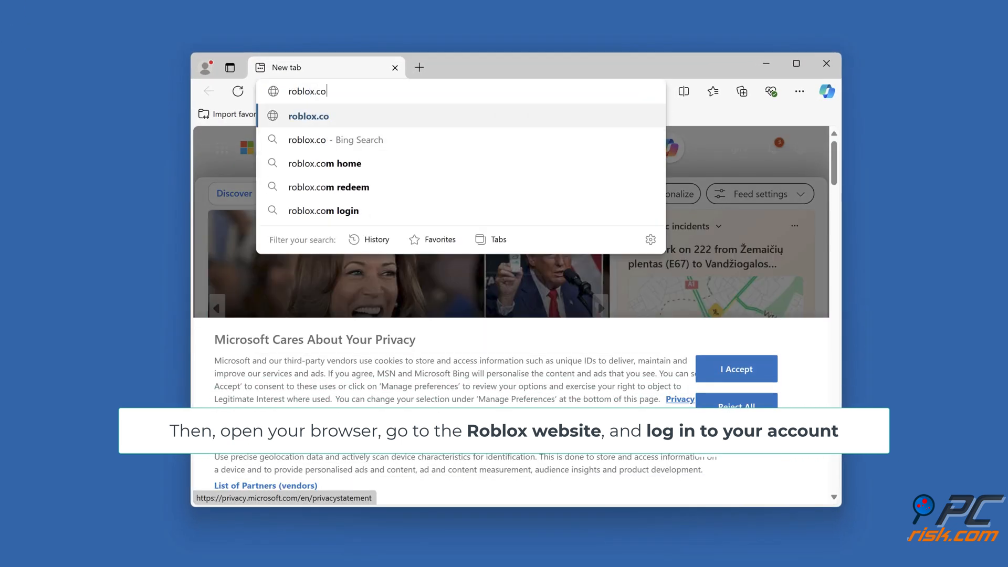
key(Enter)
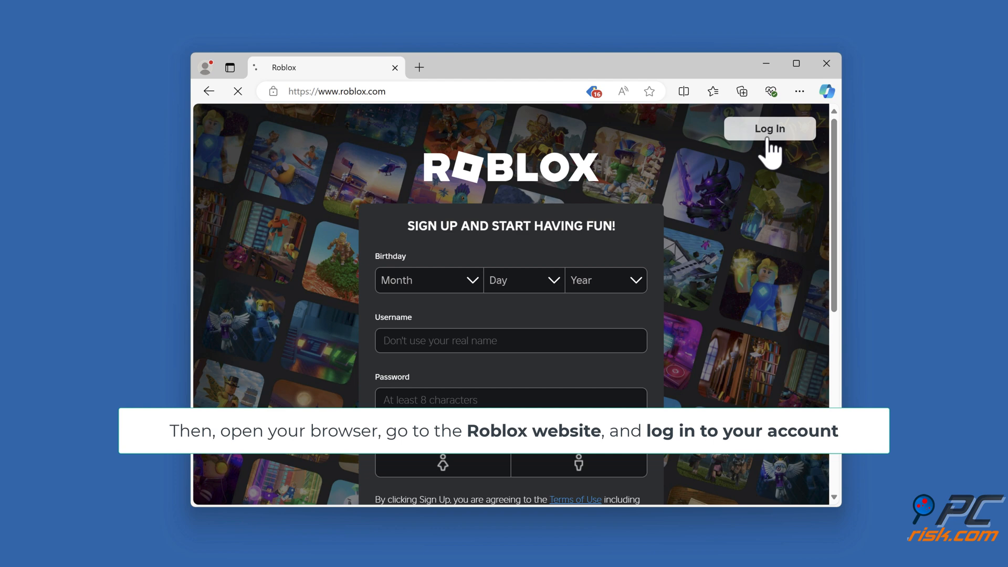
click(769, 128)
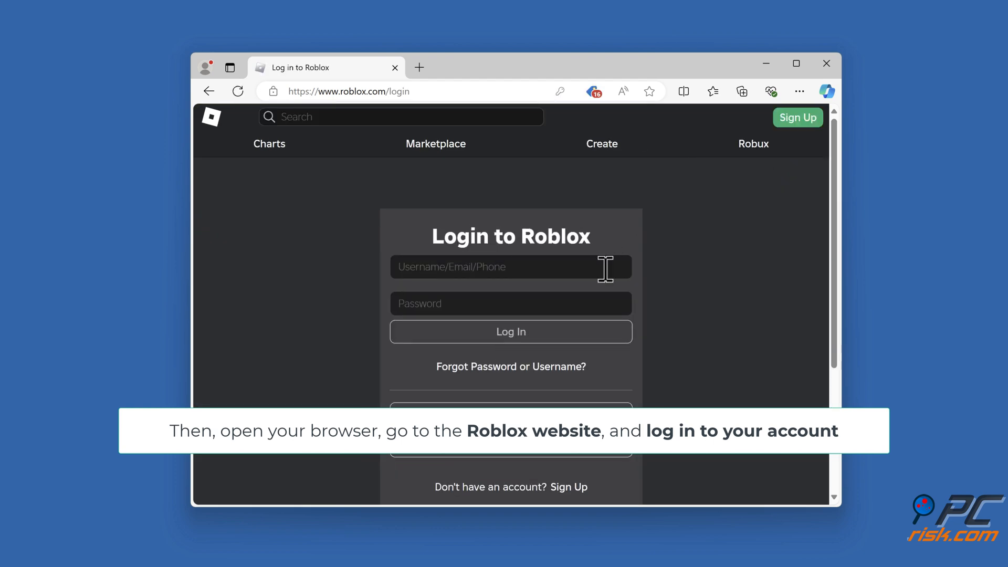
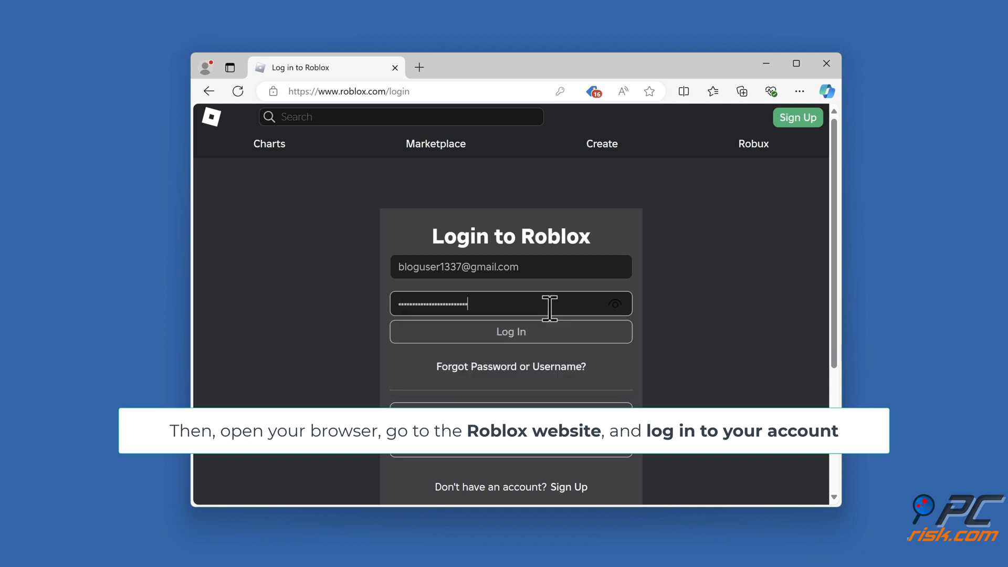
click(510, 332)
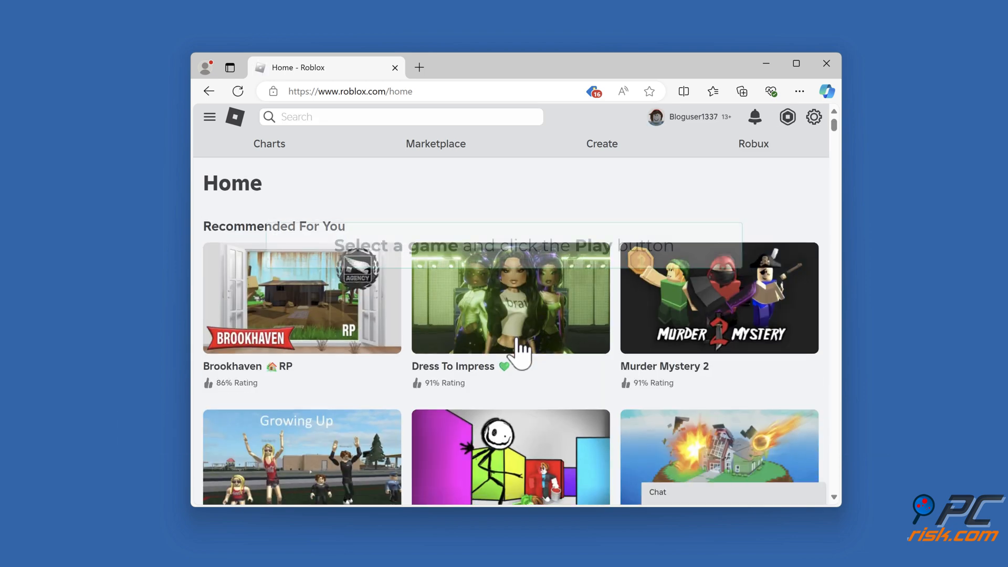
- Open the Adopt Me! game page under Continue and press Play, prompting a Roblox install
scroll(down, 3)
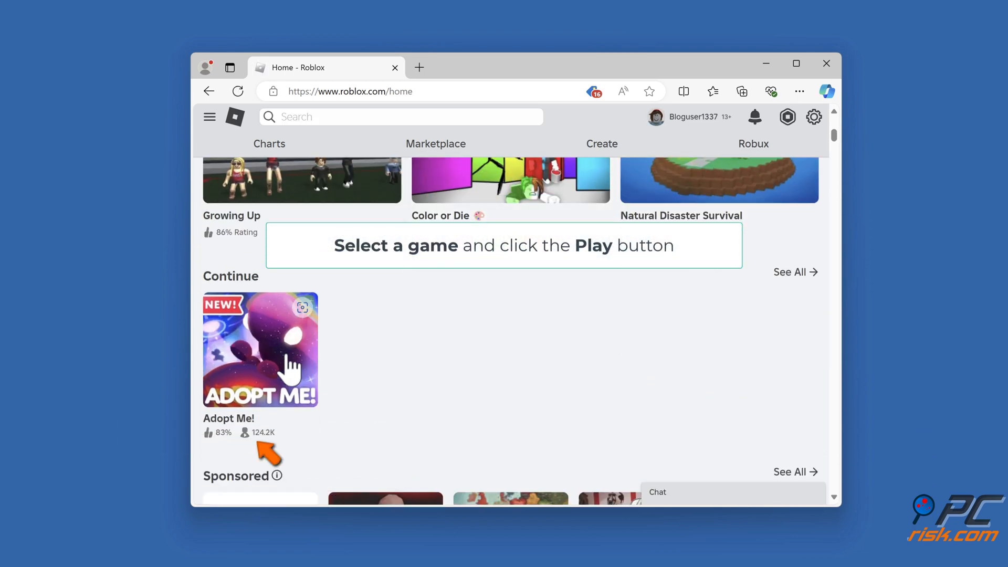
click(259, 349)
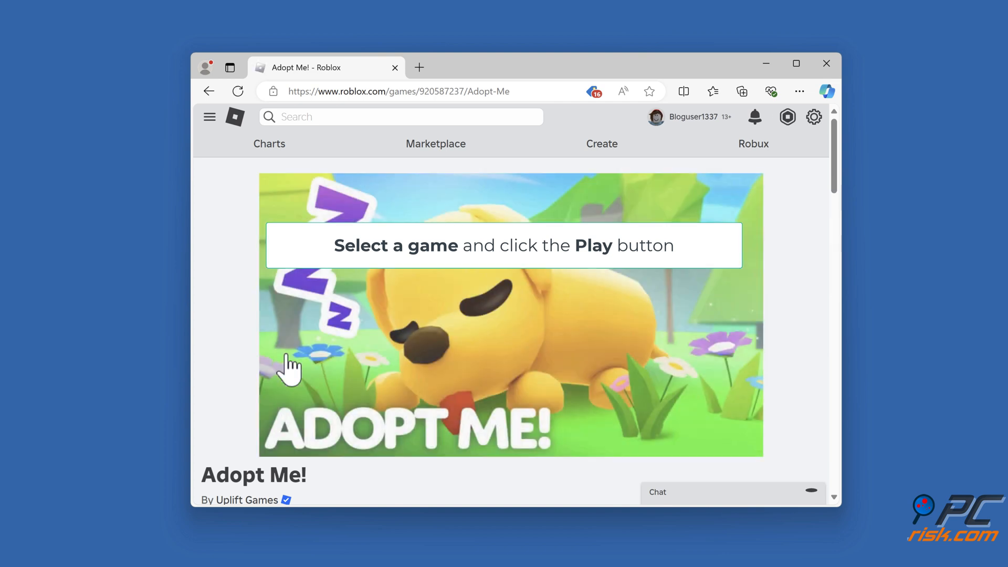
scroll(down, 3)
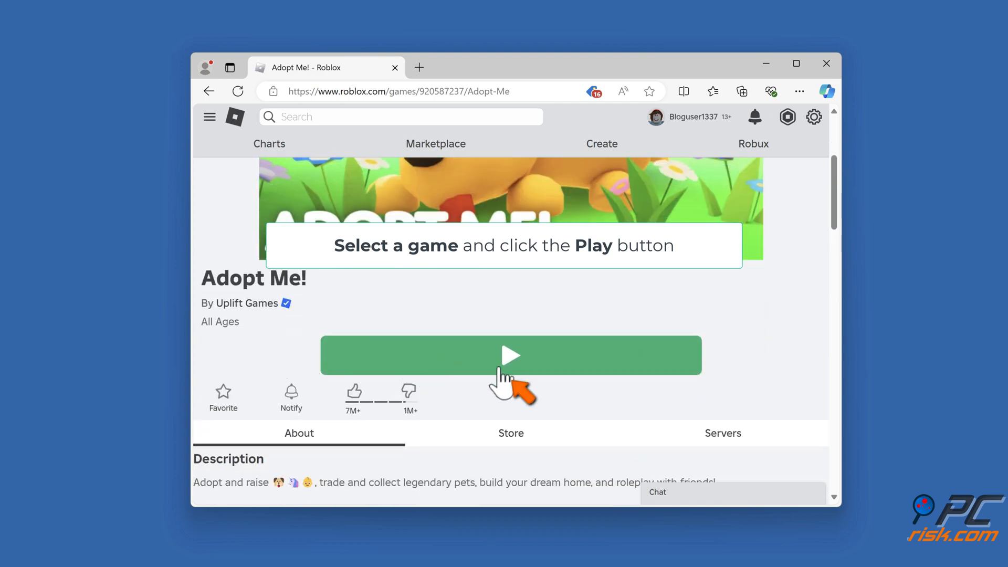
click(511, 355)
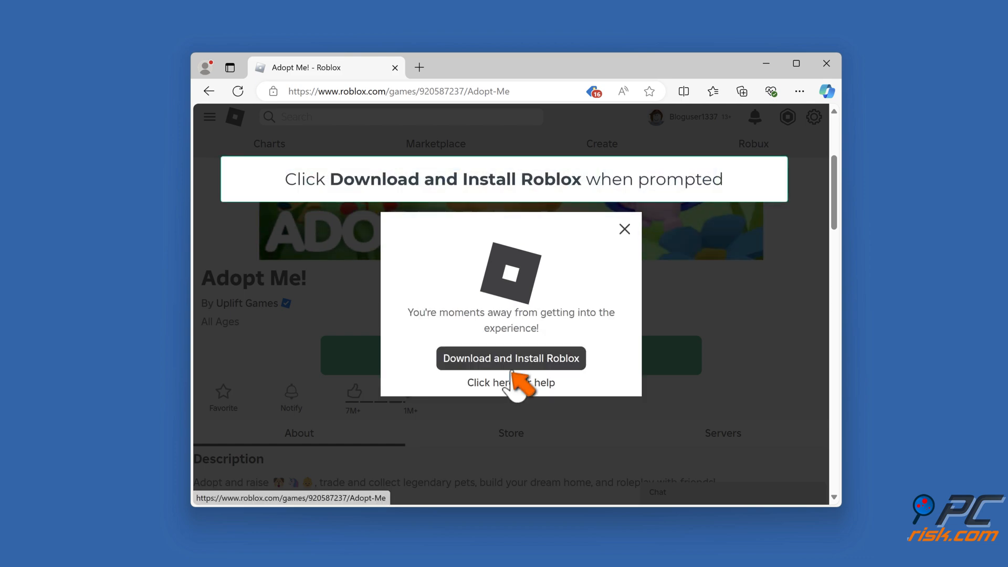
- Download and run RobloxPlayerInstaller.exe so Roblox installs and launches
click(510, 358)
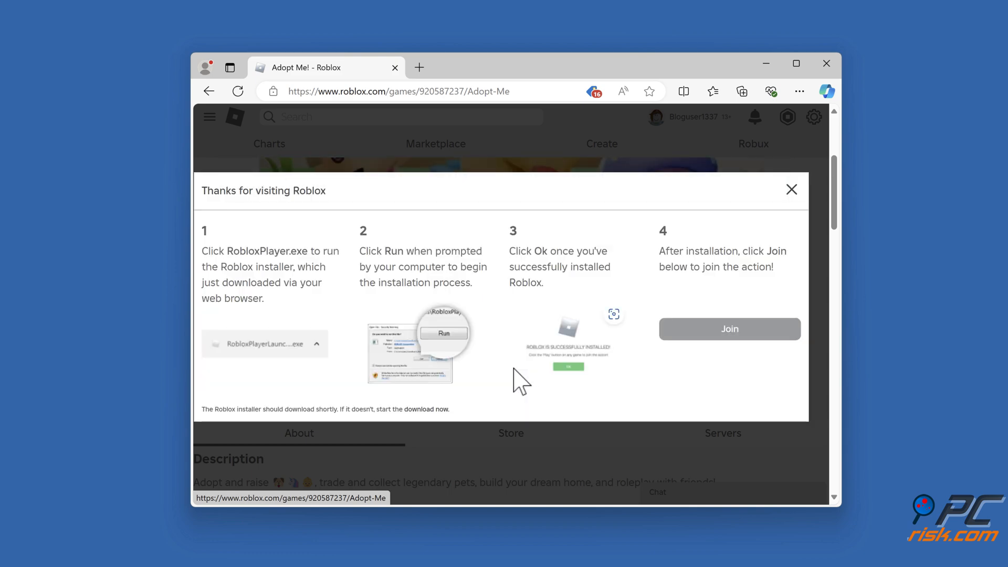
click(742, 90)
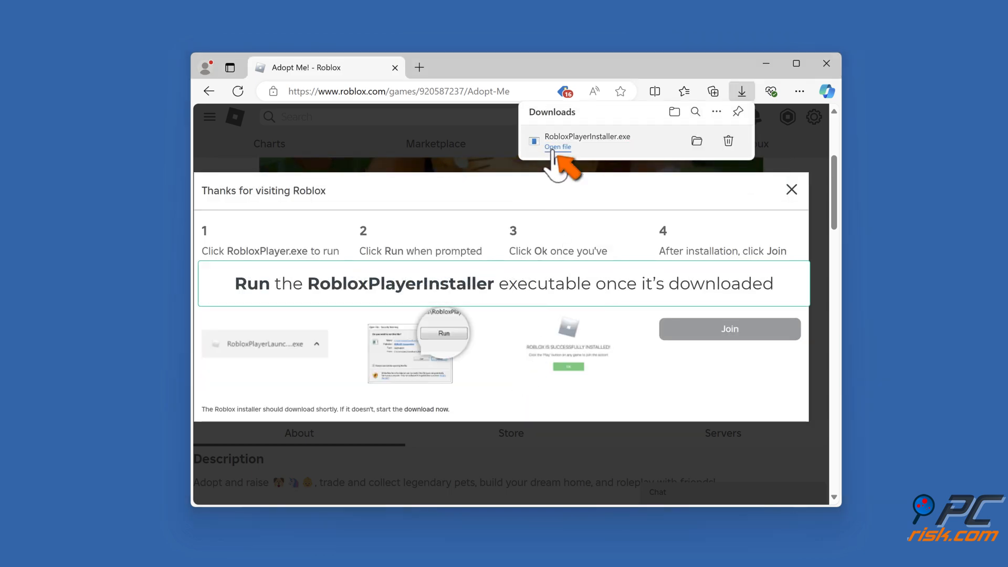
click(558, 147)
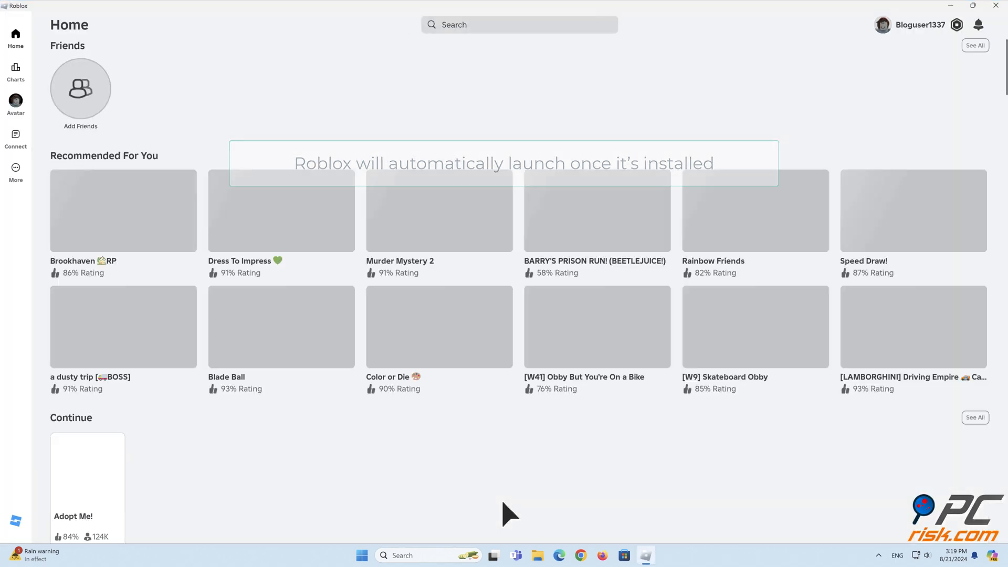
- Close the Roblox app window, returning to the desktop
click(995, 6)
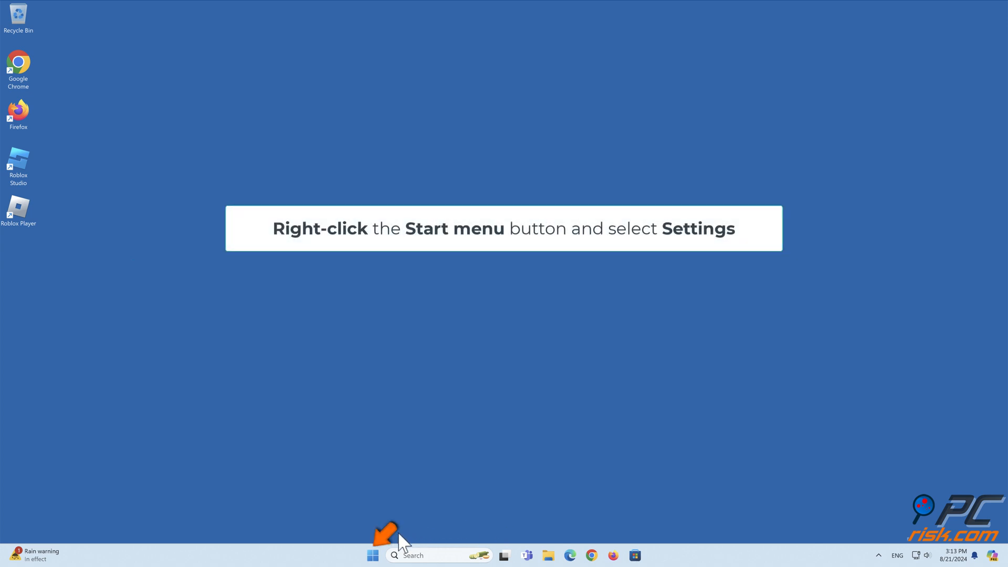
- Open Settings from the Start button's quick links menu
right_click(372, 555)
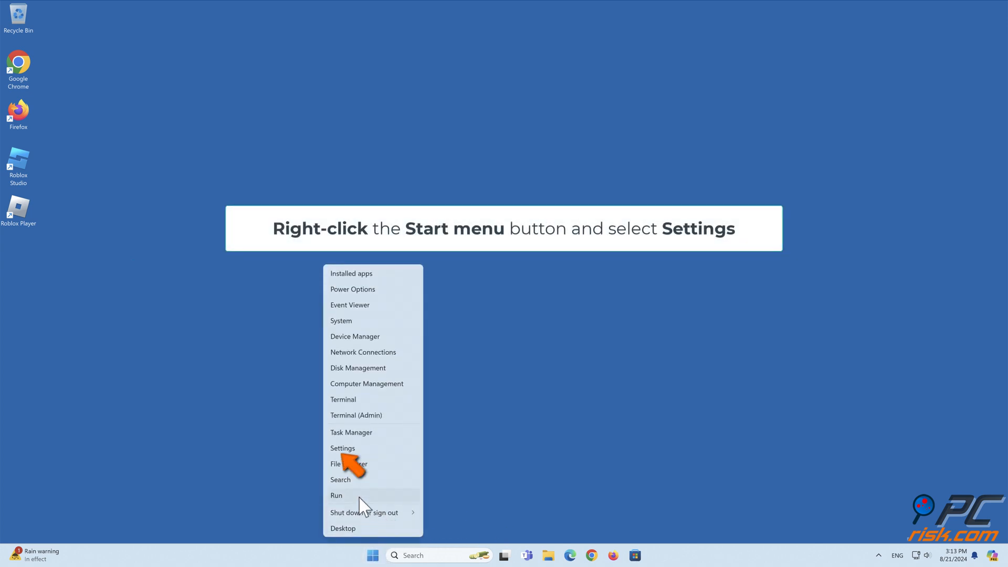
click(342, 448)
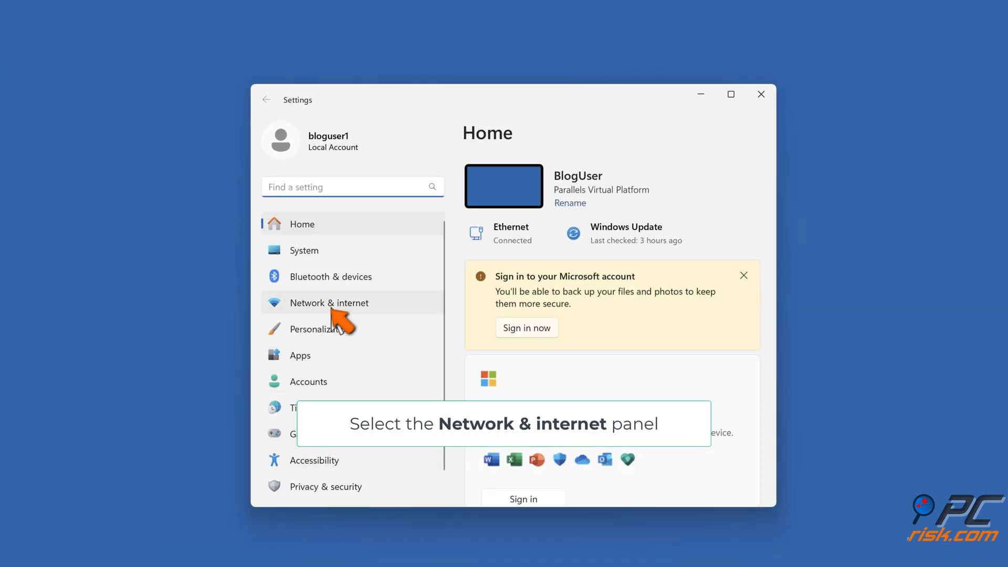
- Run Network reset under Advanced network settings, confirm it and dismiss the shutdown notice
click(329, 303)
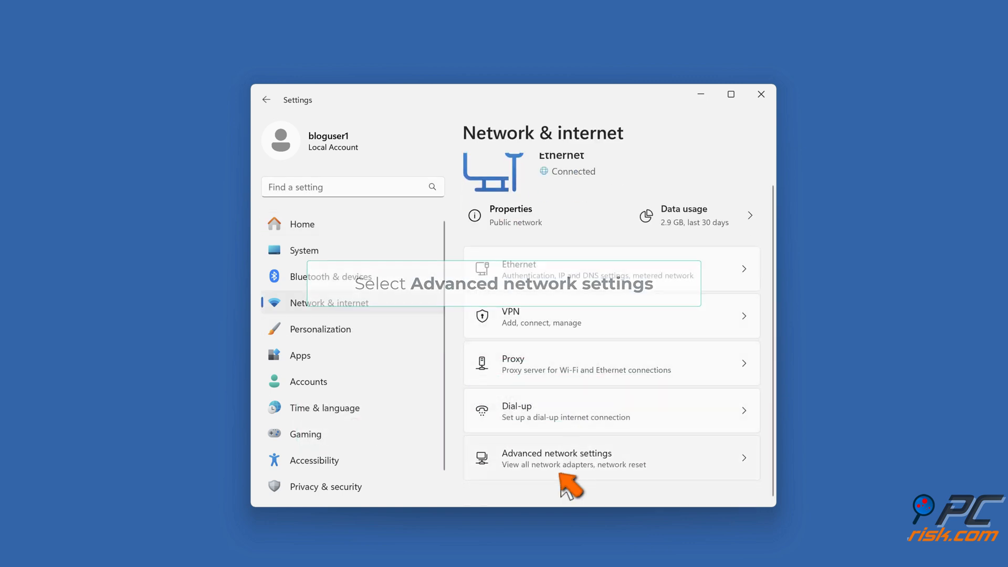
click(557, 457)
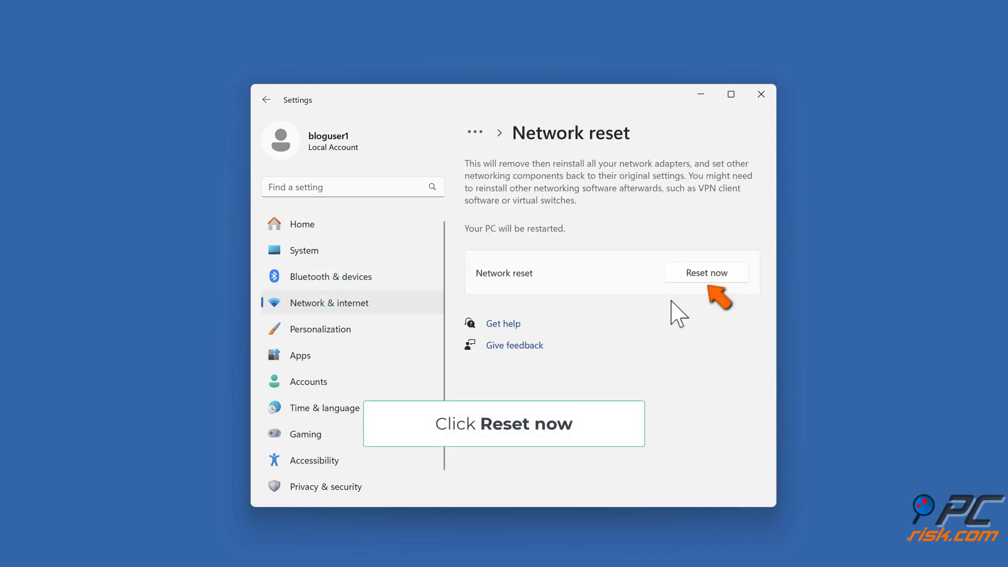
click(706, 273)
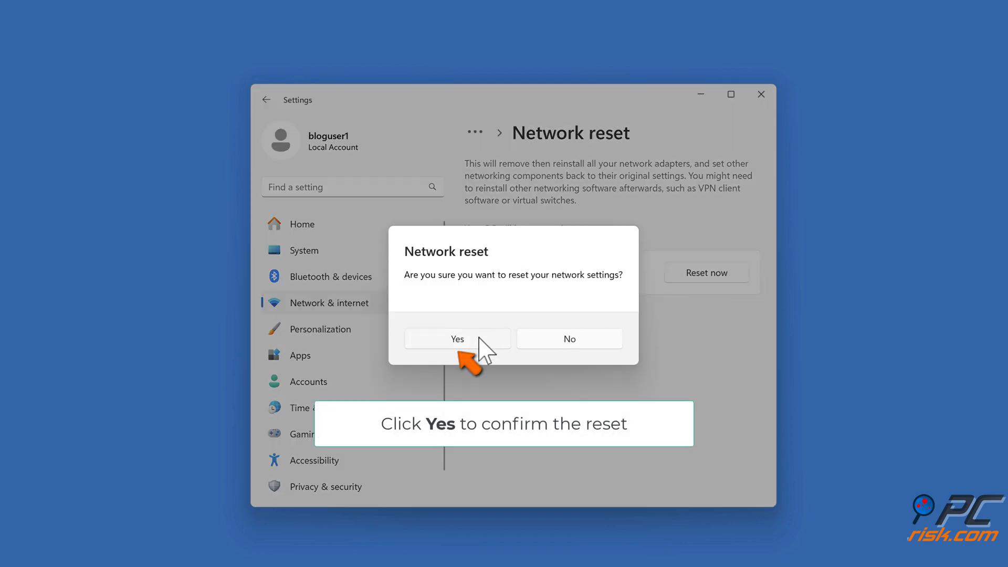
click(457, 338)
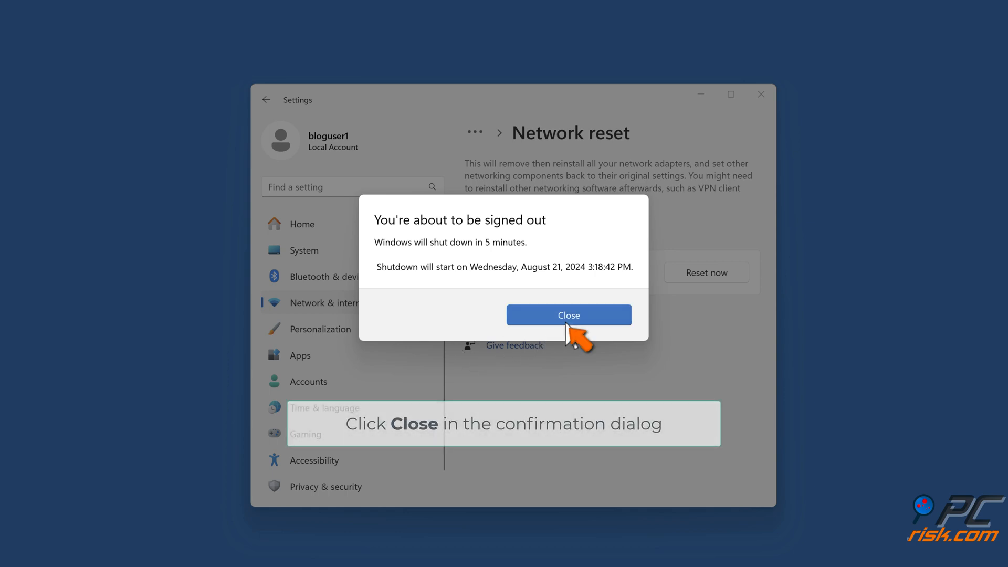
click(568, 315)
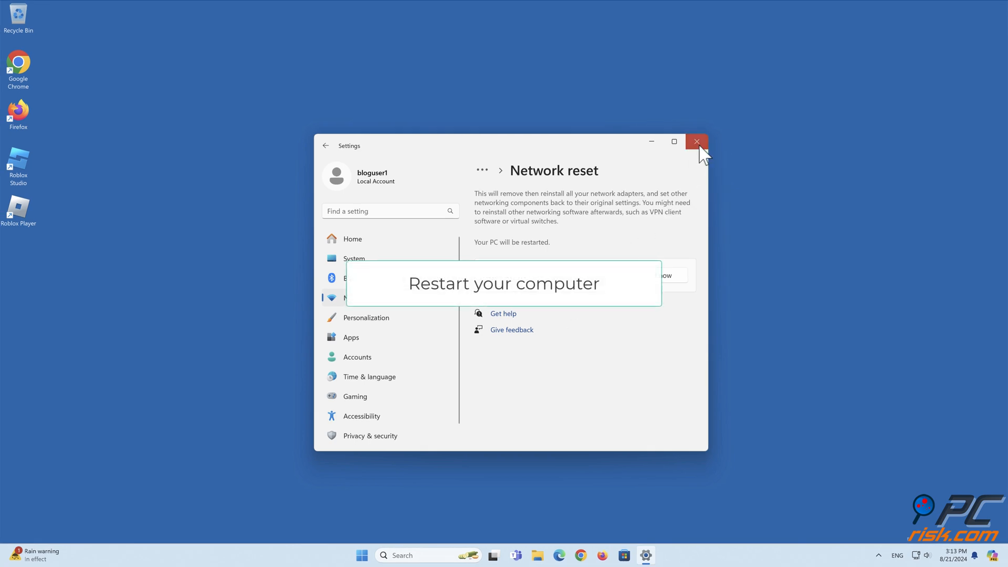
- Close Settings and restart the PC from the Start menu's Power options
click(362, 555)
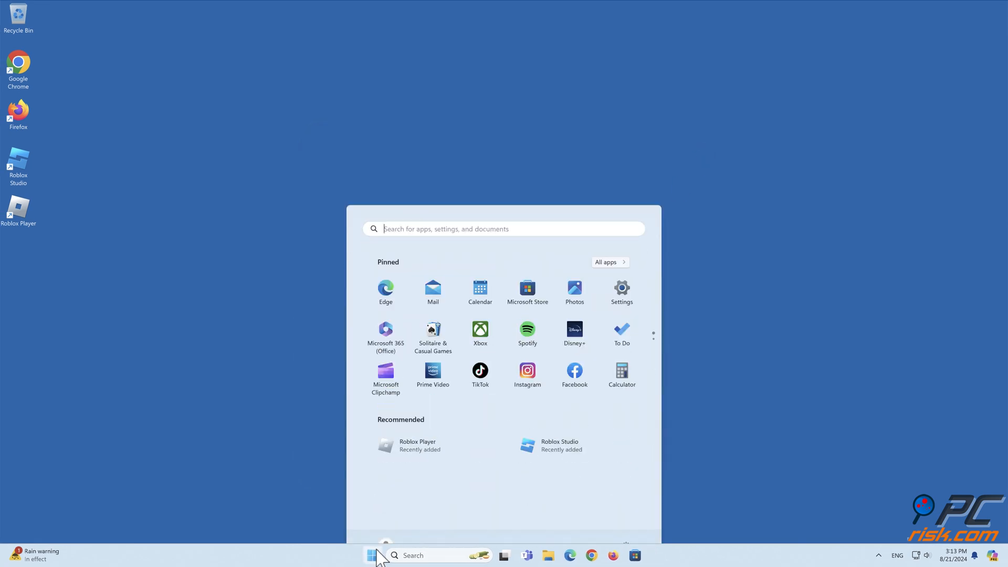
click(625, 522)
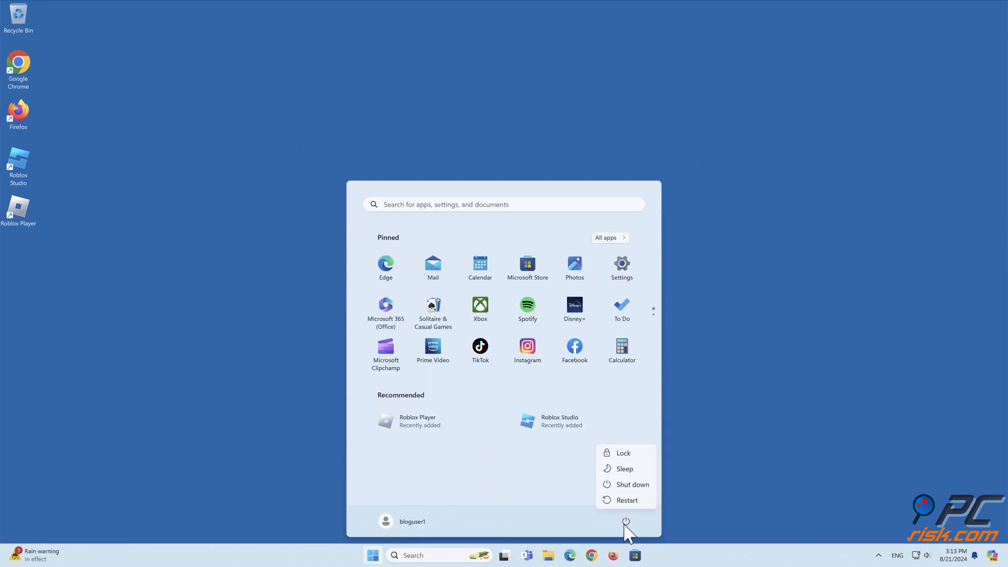
click(626, 500)
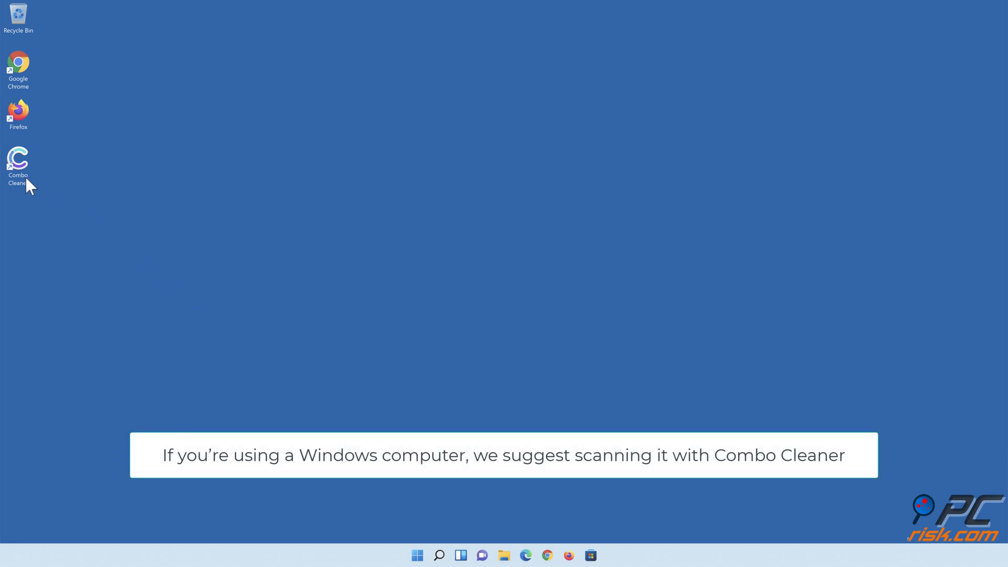
- Run a Combo Cleaner scan and move the 323 detected threats to quarantine
double_click(18, 158)
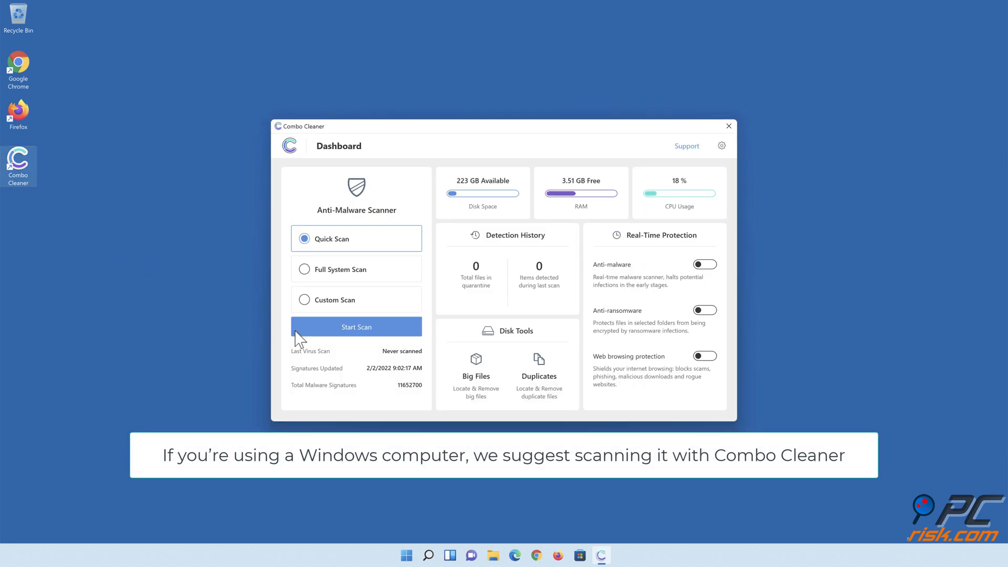
click(356, 326)
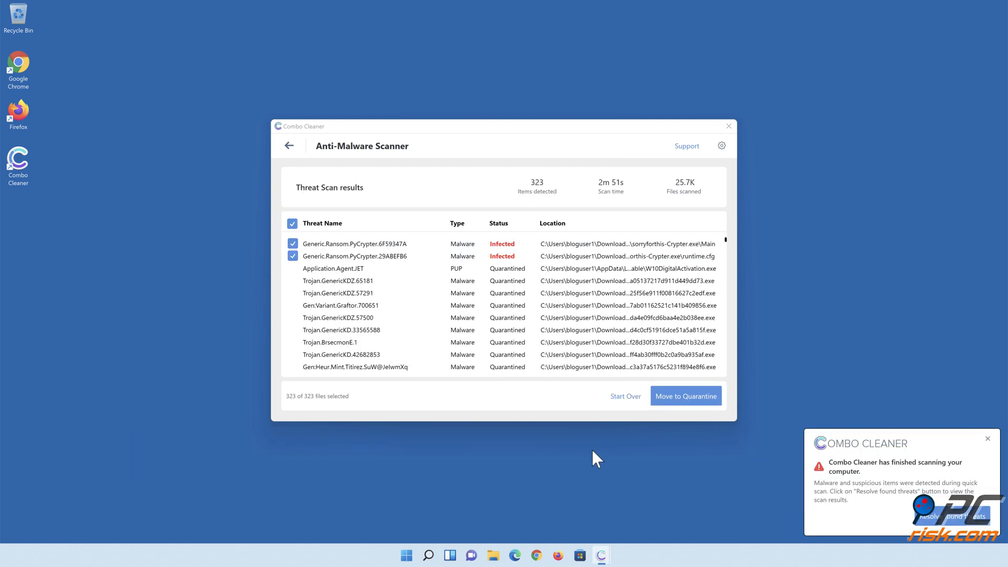
click(686, 396)
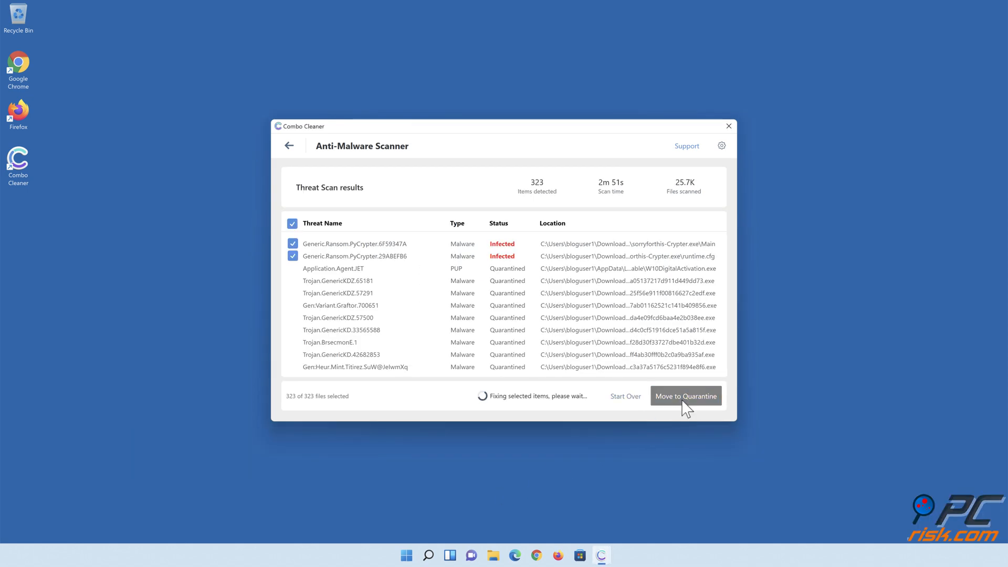
click(686, 396)
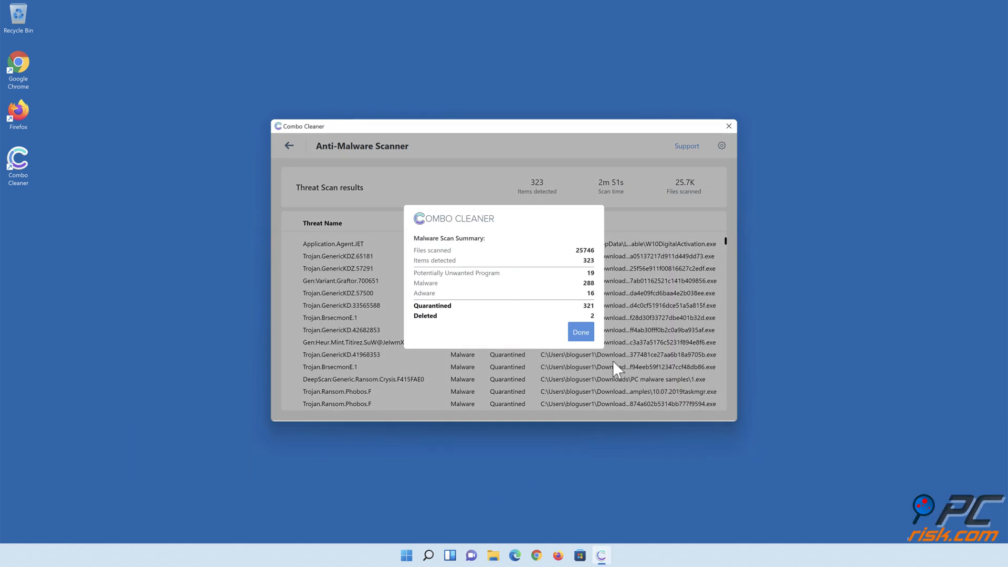
click(579, 333)
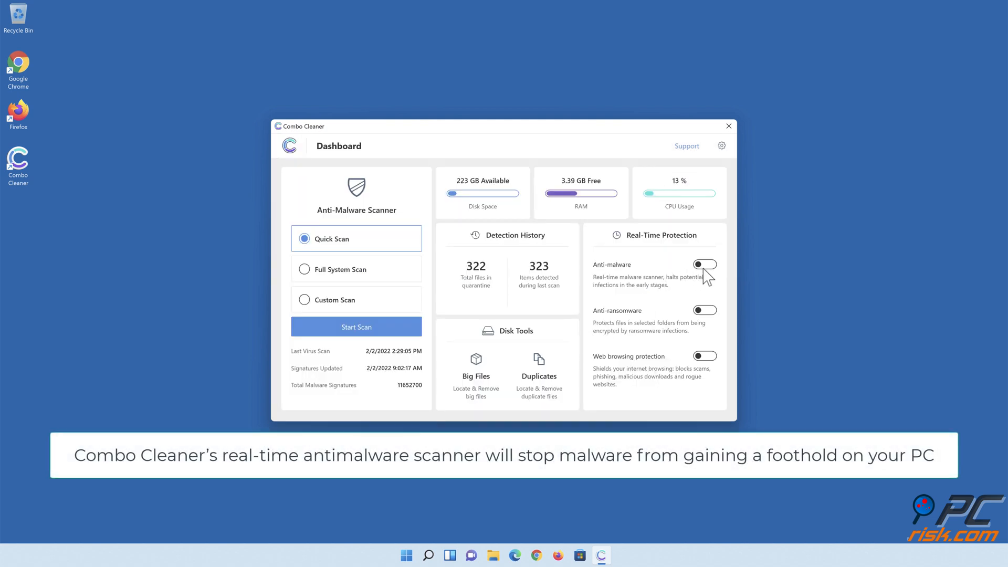
- Switch on real-time anti-malware and anti-ransomware protection
click(705, 265)
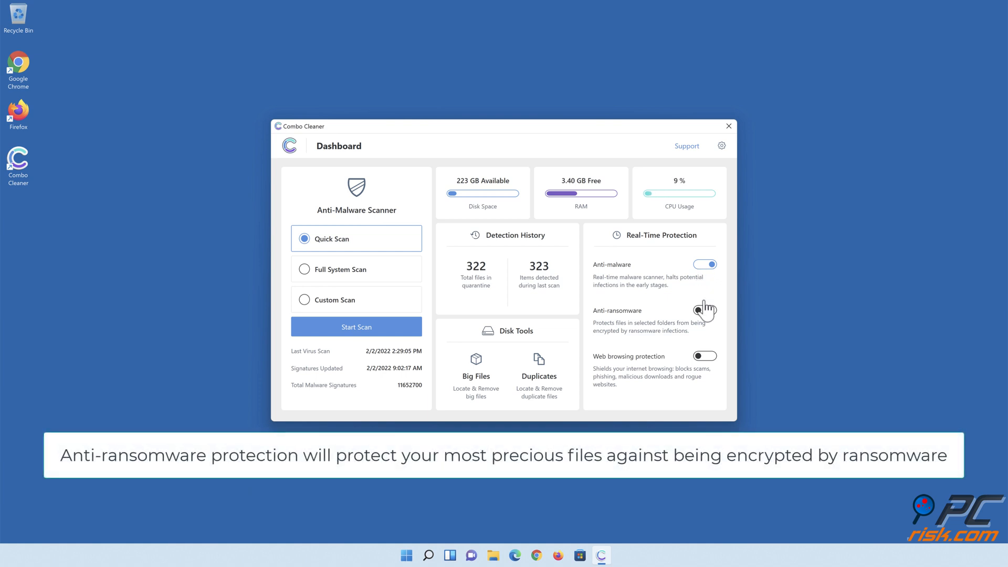
click(705, 309)
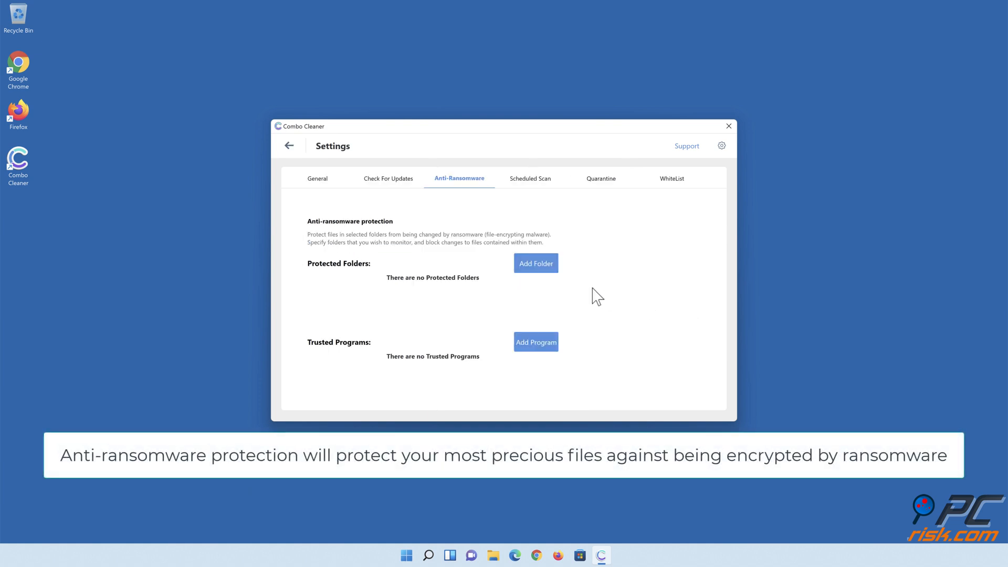
- Add Libraries > Documents as a ransomware-protected folder and return to the dashboard
click(536, 262)
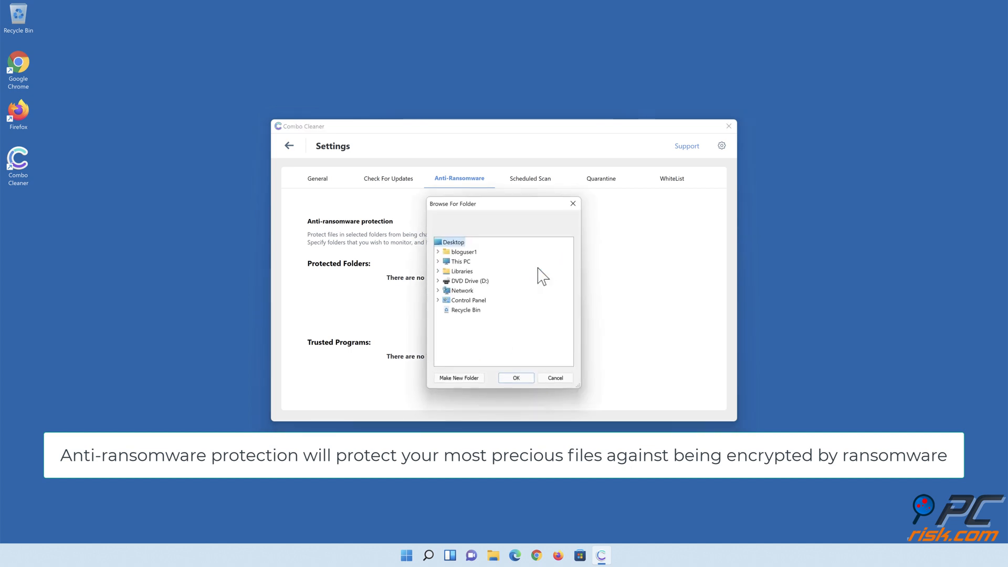
click(438, 271)
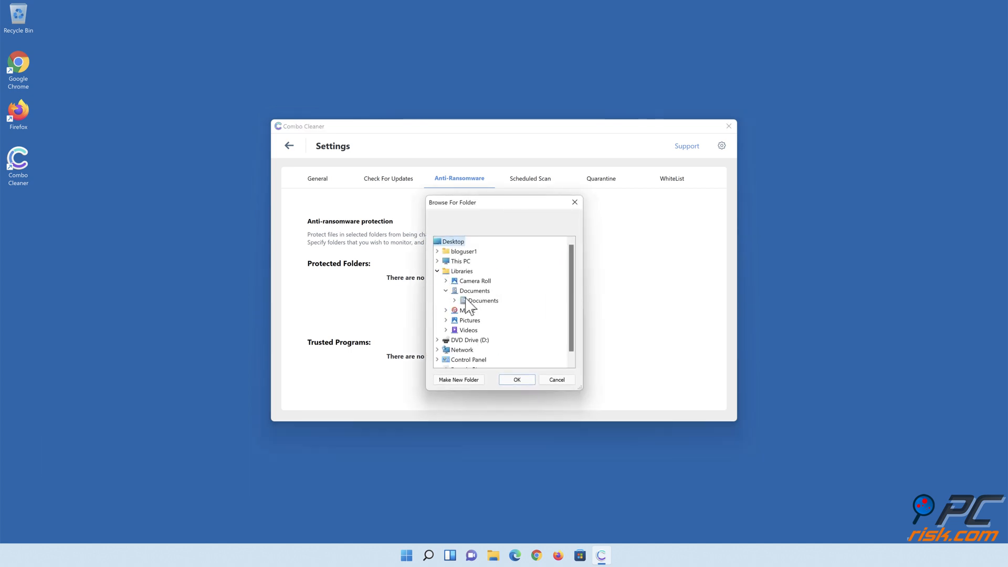
click(482, 300)
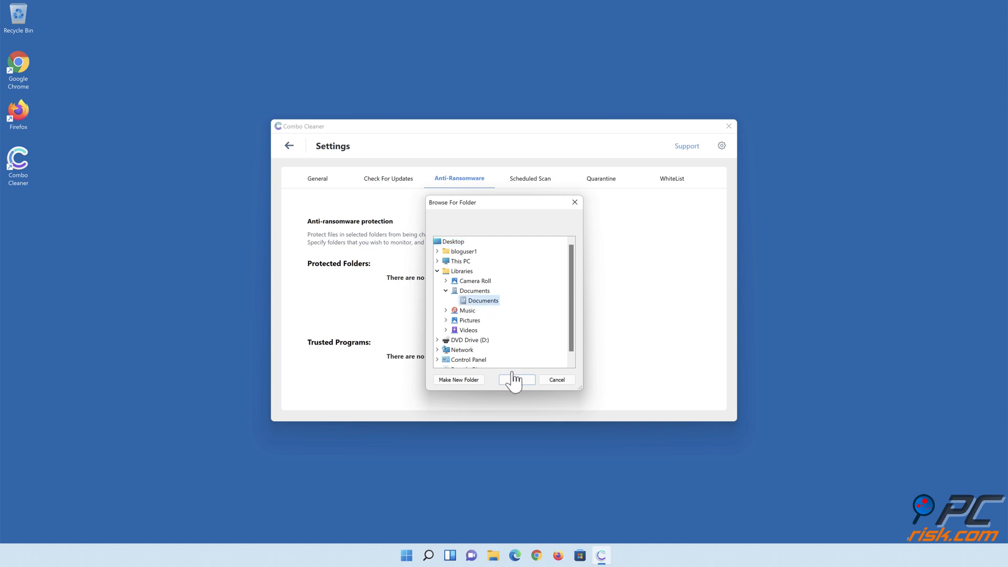
click(515, 379)
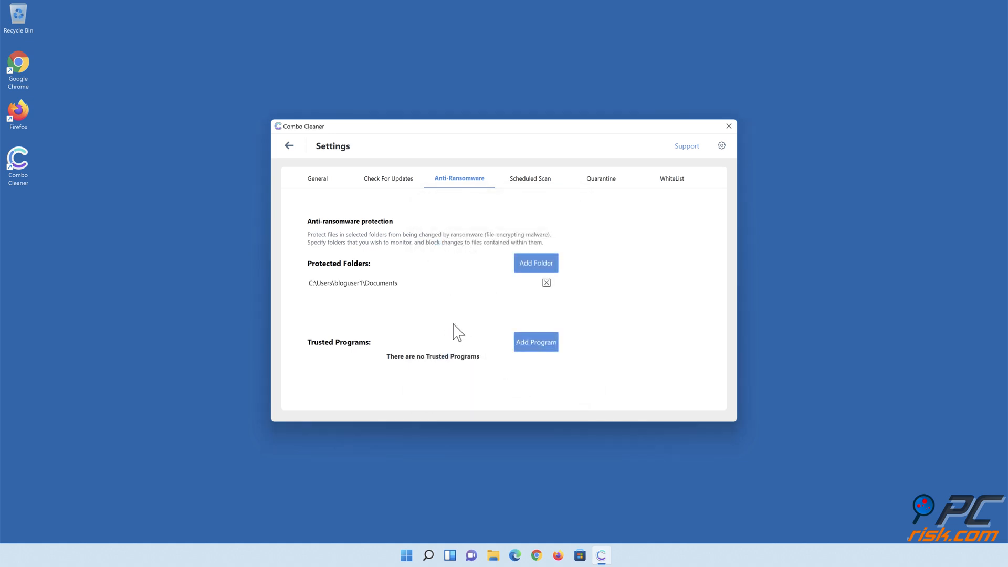
click(289, 145)
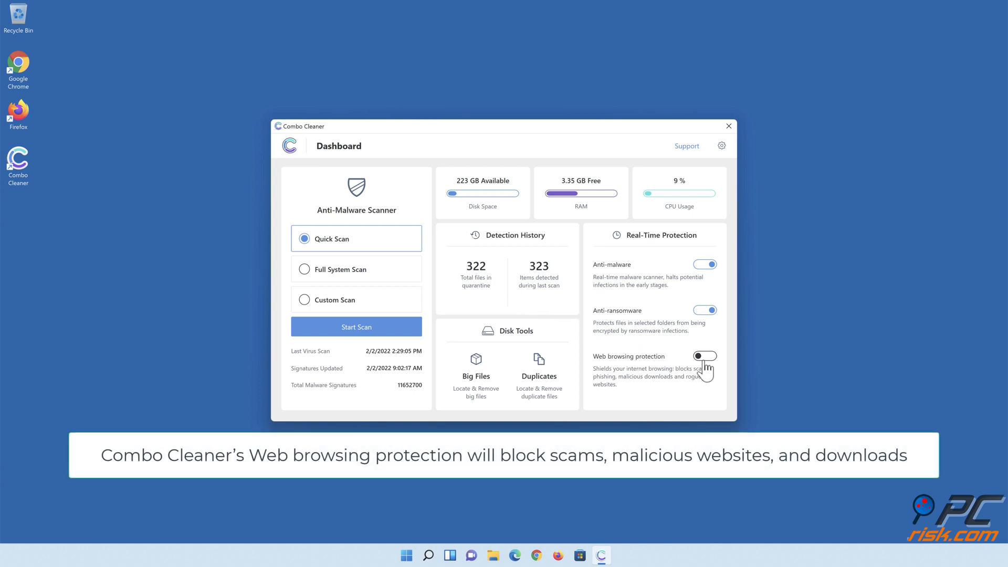
- Switch on web browsing protection so all three real-time shields are active
click(705, 356)
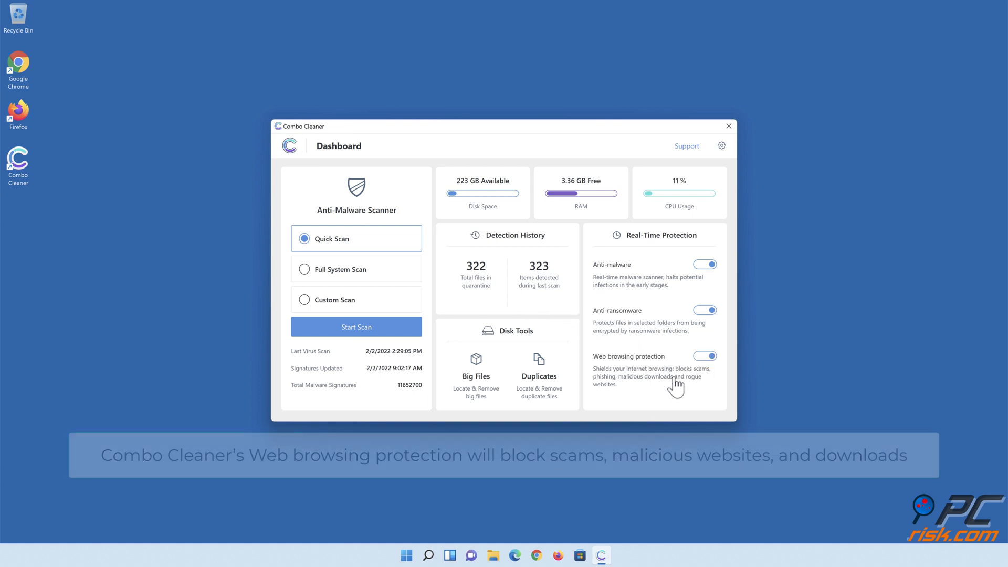